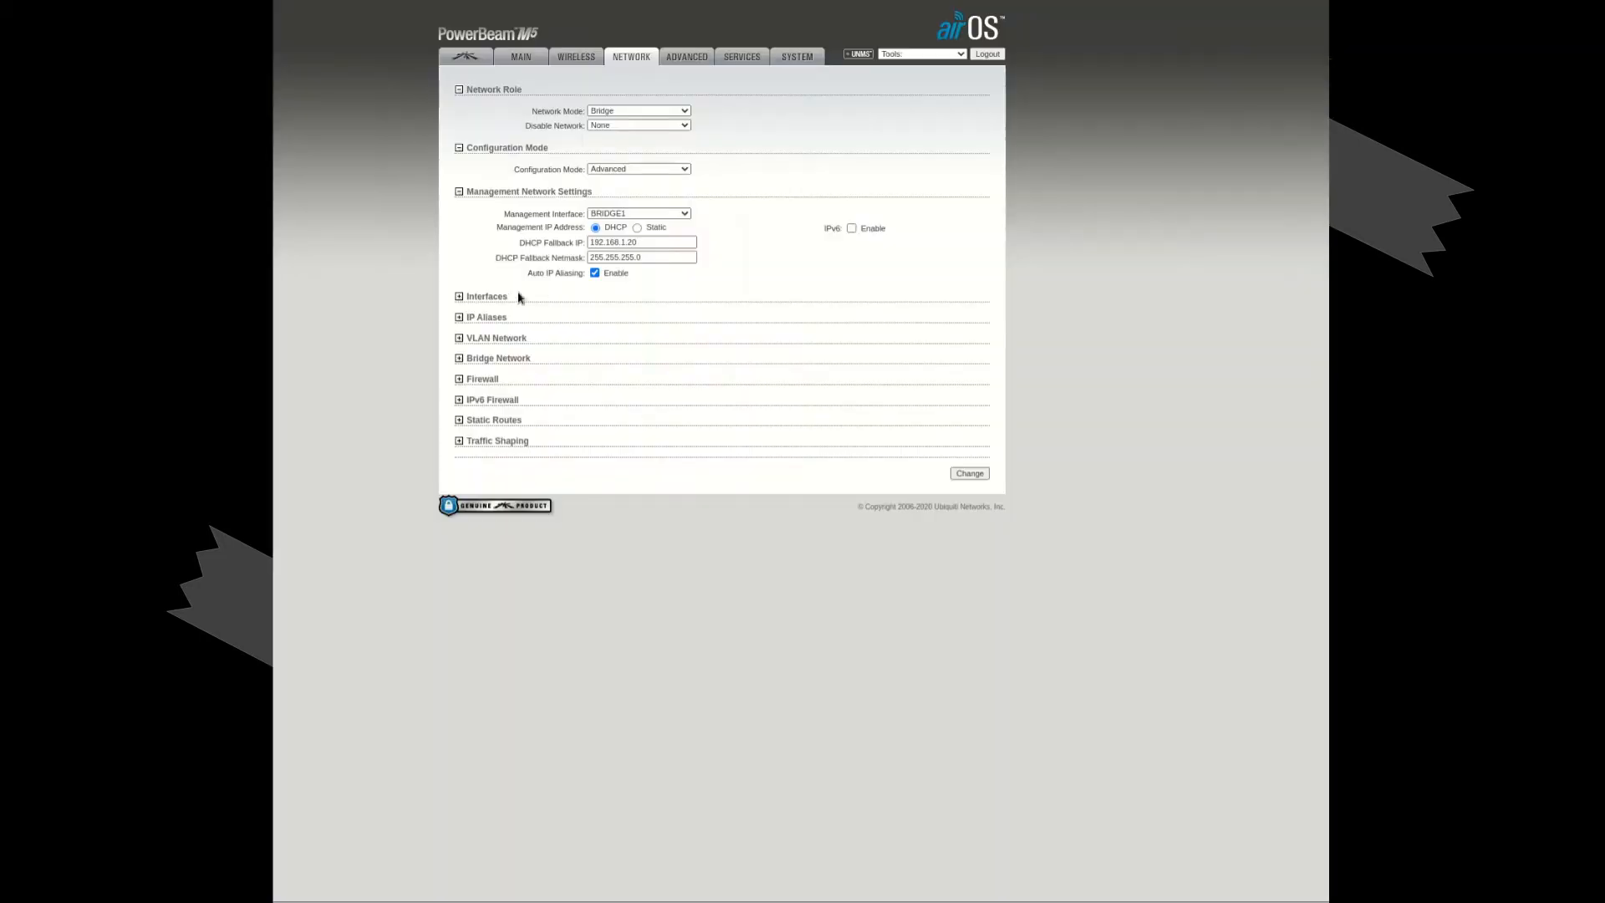
Show the VLAN Network table listing VLANs 7, 25 and 20 on LAN0 and WLAN0.
{"action": "left_click", "coordinate": [458, 296]}
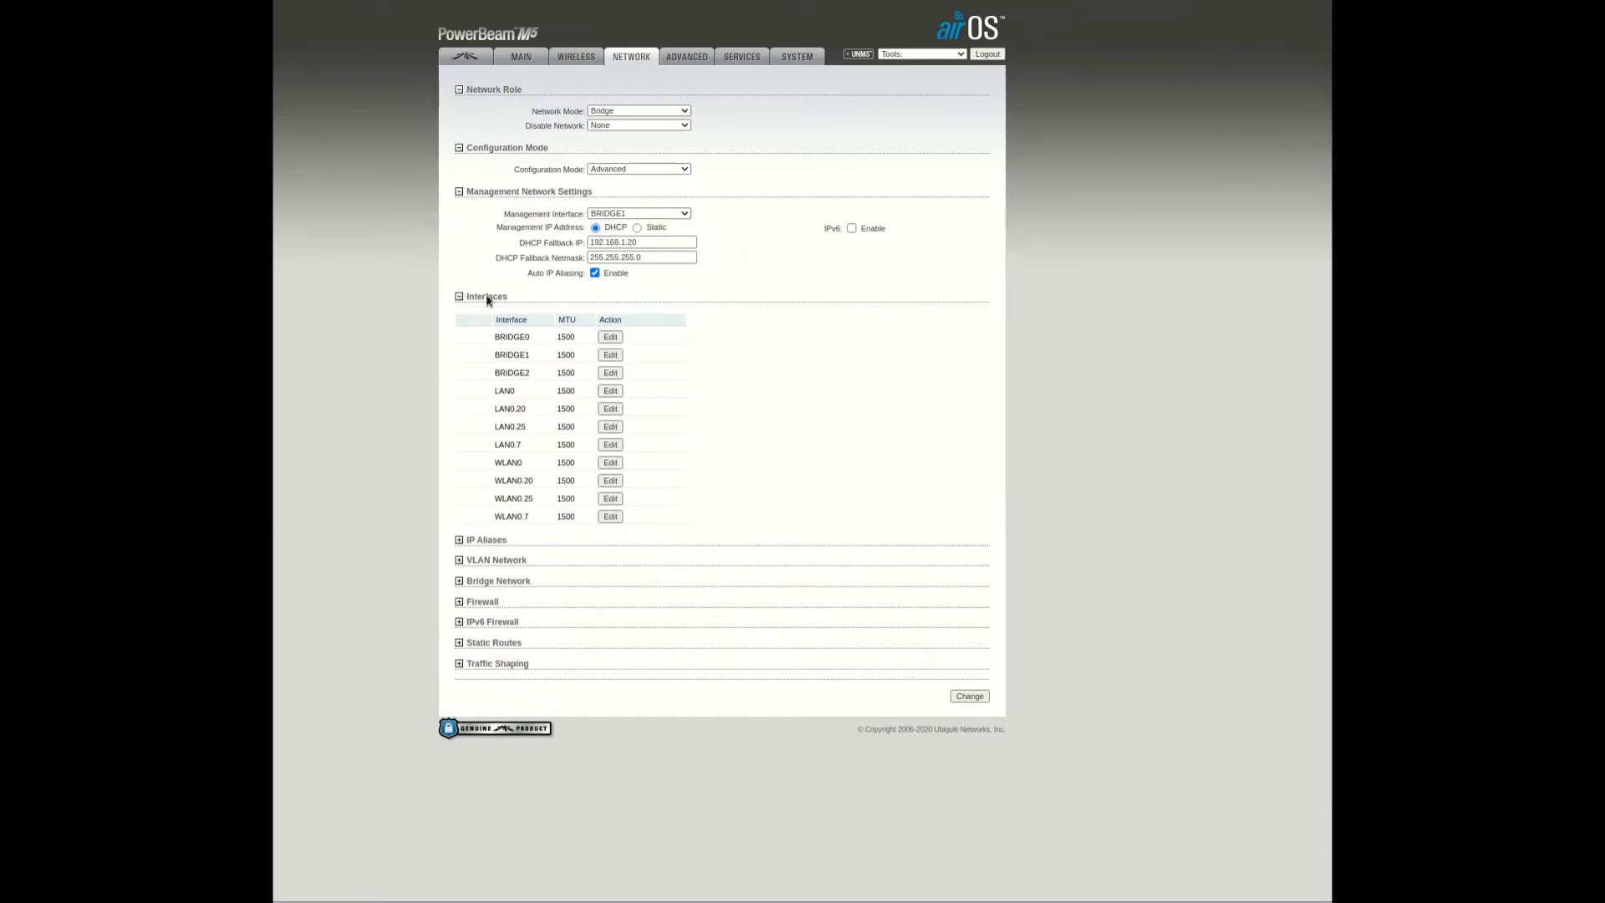
{"action": "left_click", "coordinate": [458, 298]}
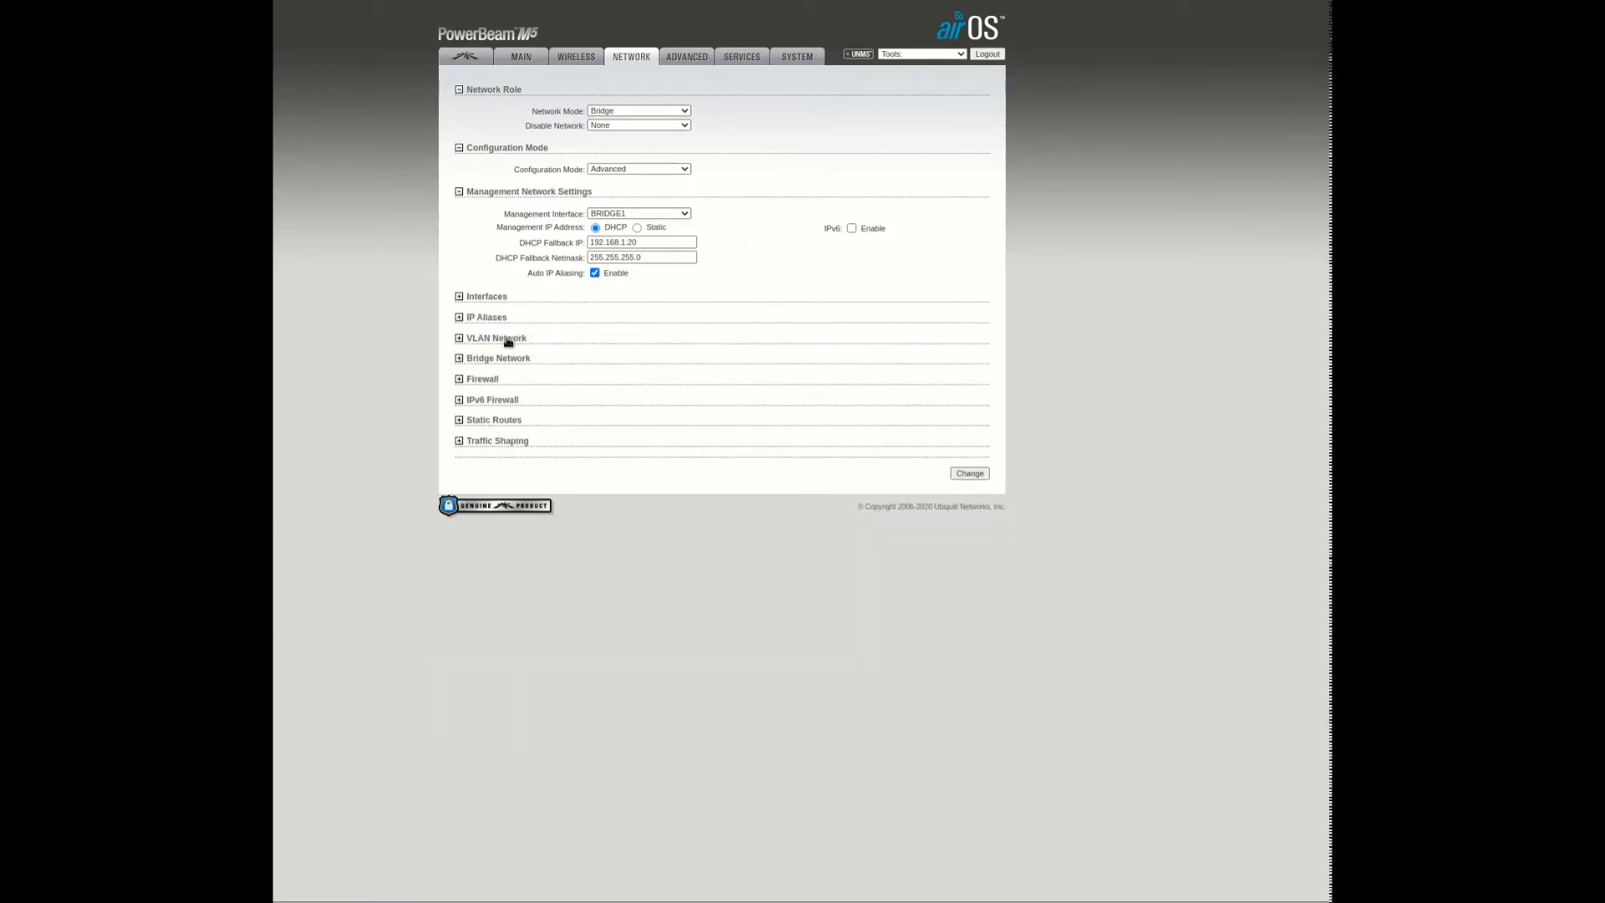
{"action": "left_click", "coordinate": [458, 338]}
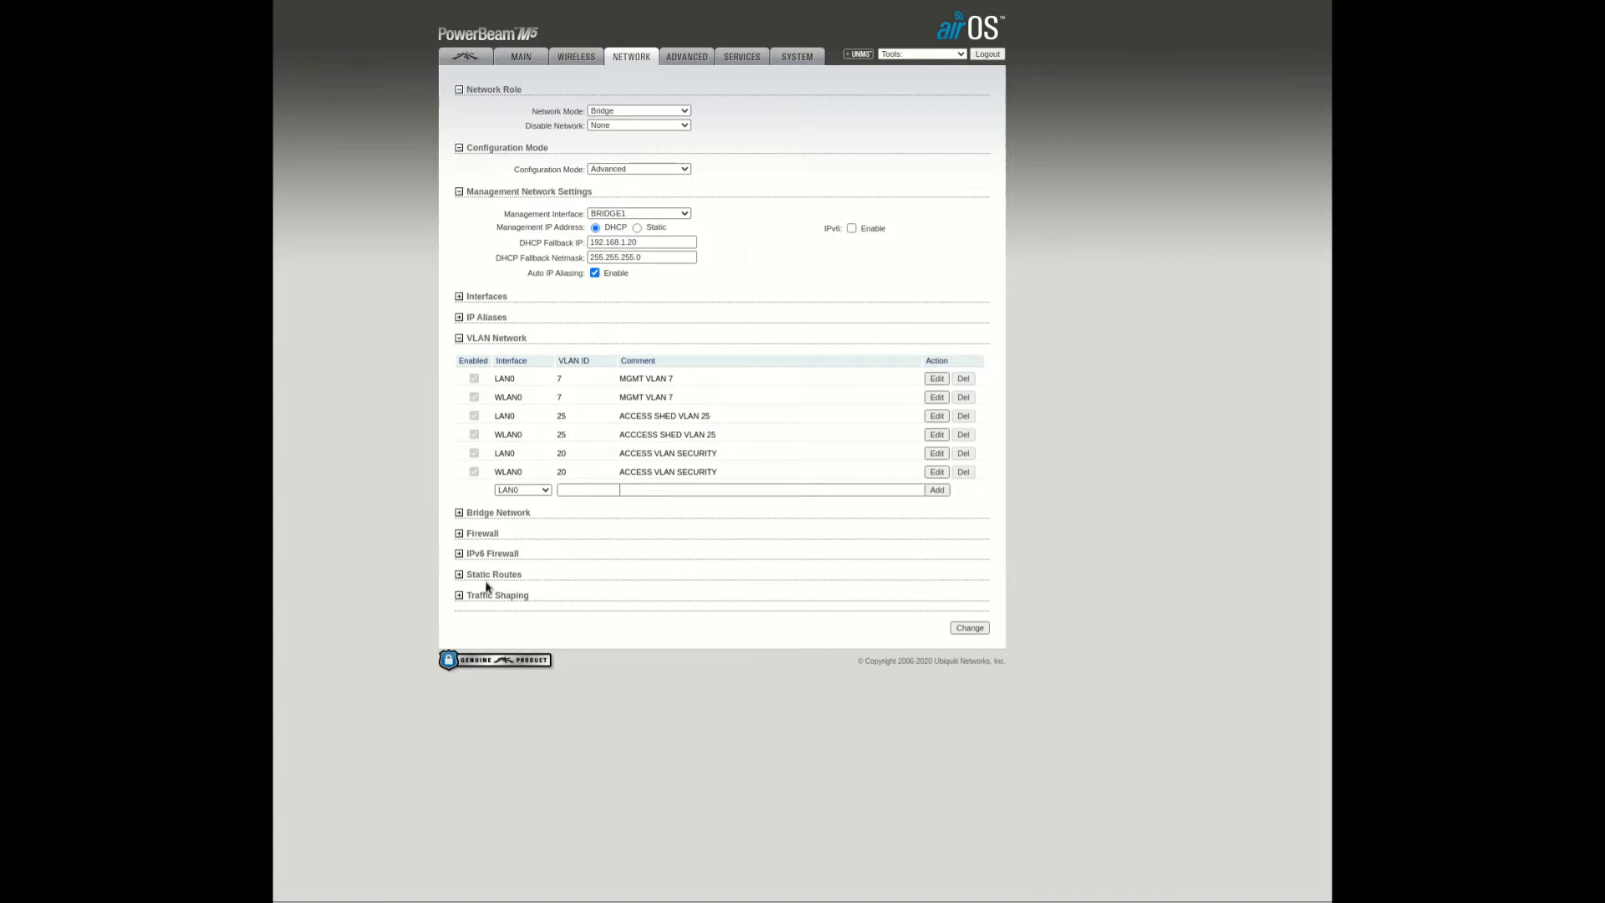
{"action": "mouse_move", "coordinate": [503, 530]}
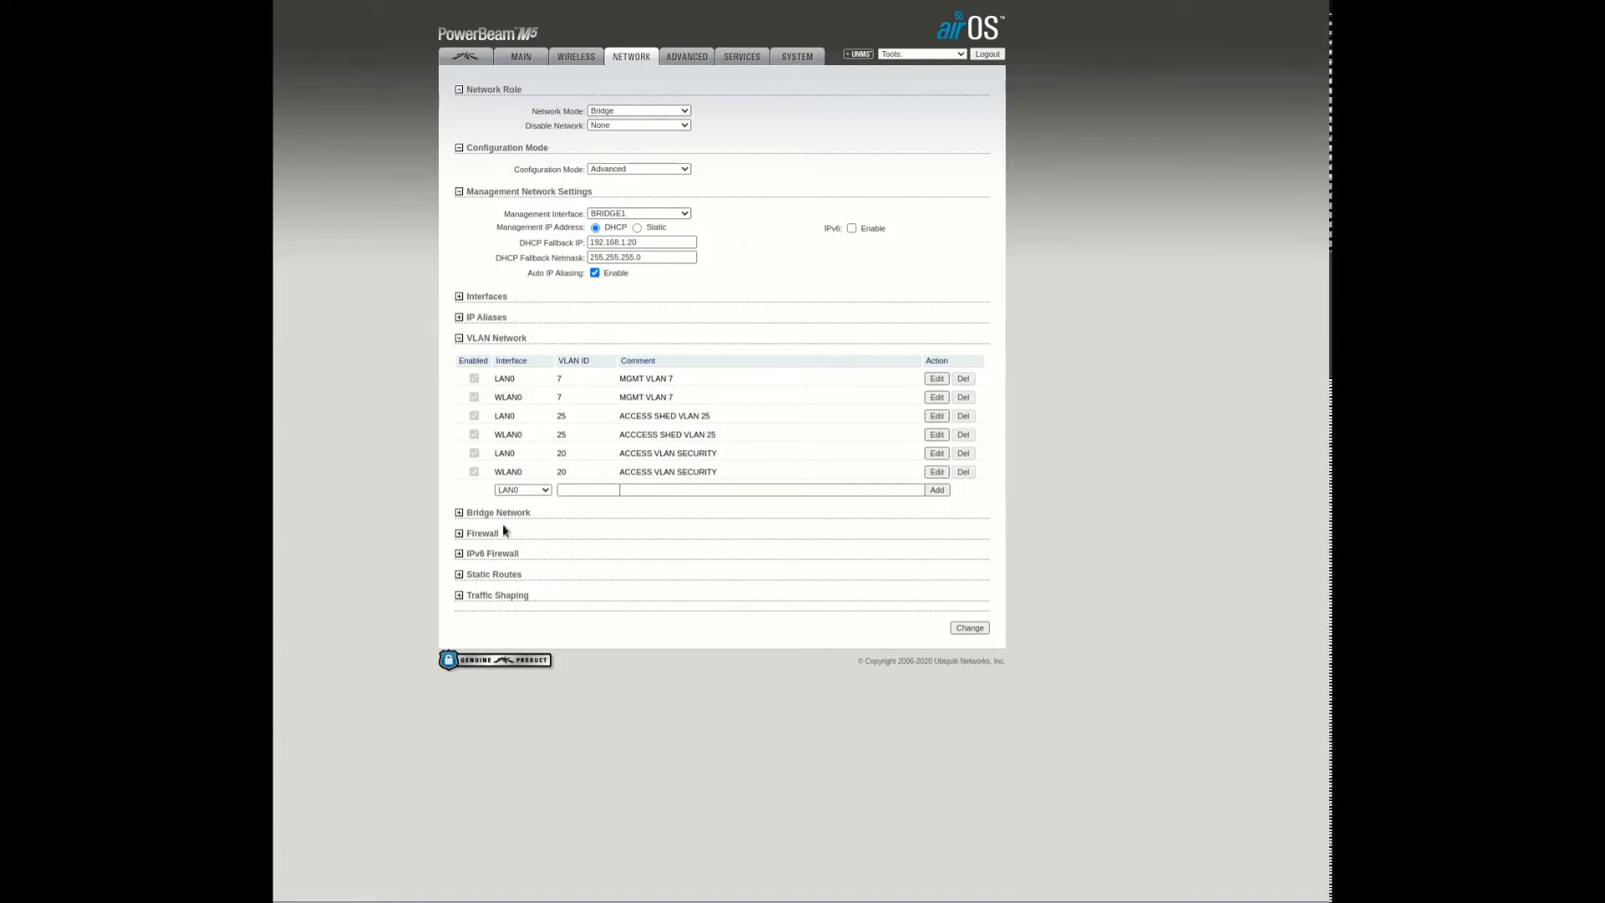
{"action": "mouse_move", "coordinate": [498, 520]}
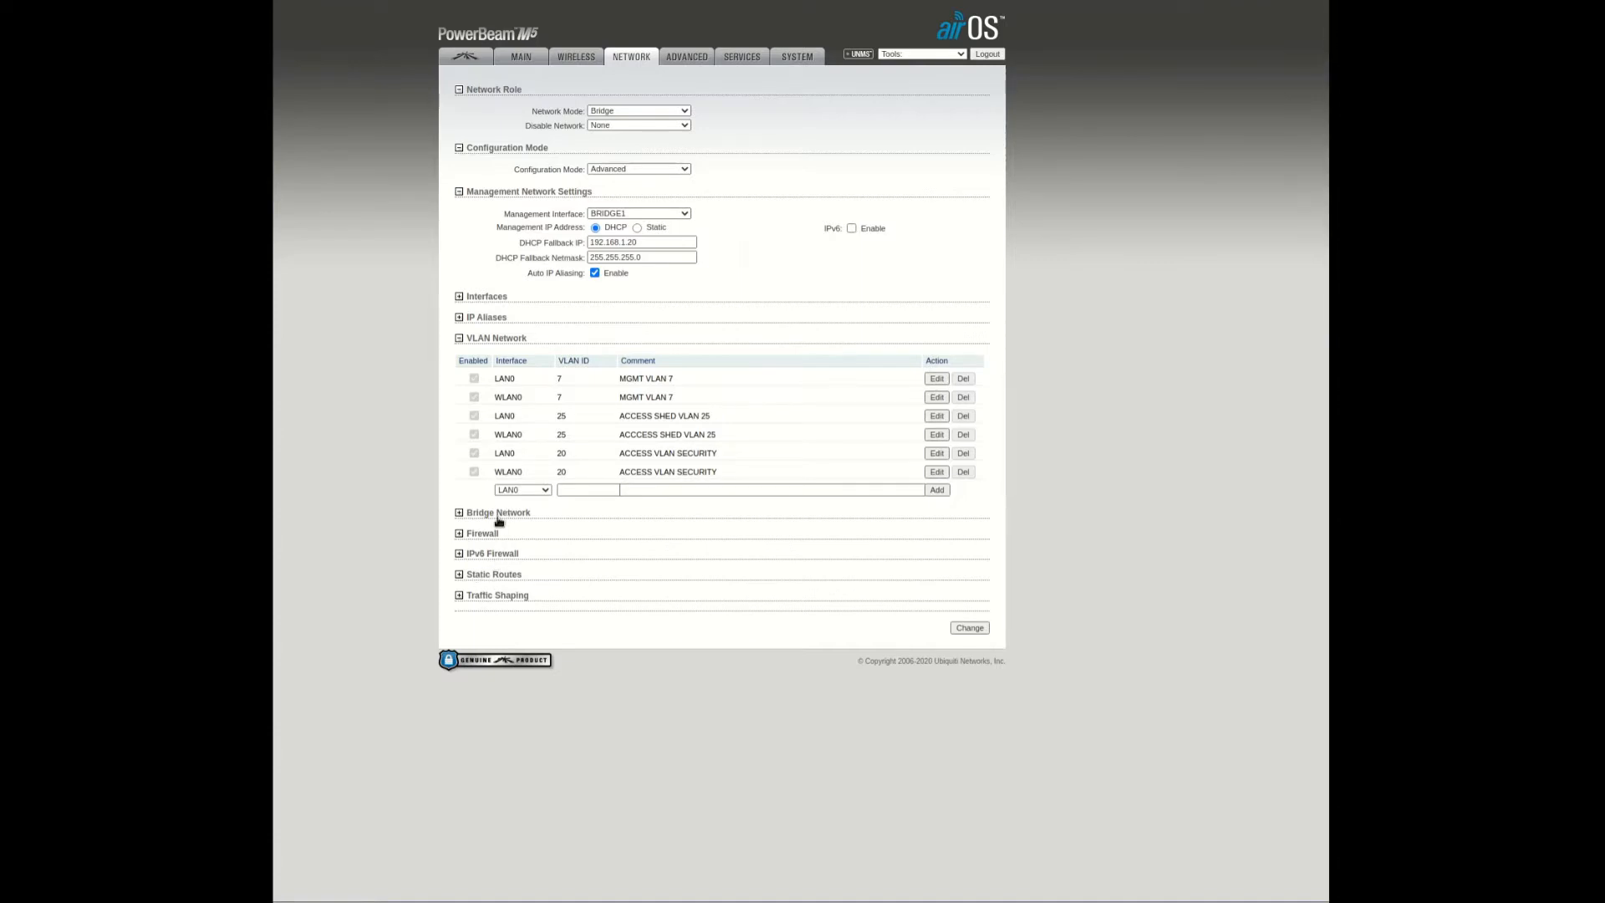
Expand Bridge Network to show BRIDGE0, BRIDGE1 and BRIDGE2 with their VLAN ports.
{"action": "left_click", "coordinate": [458, 514]}
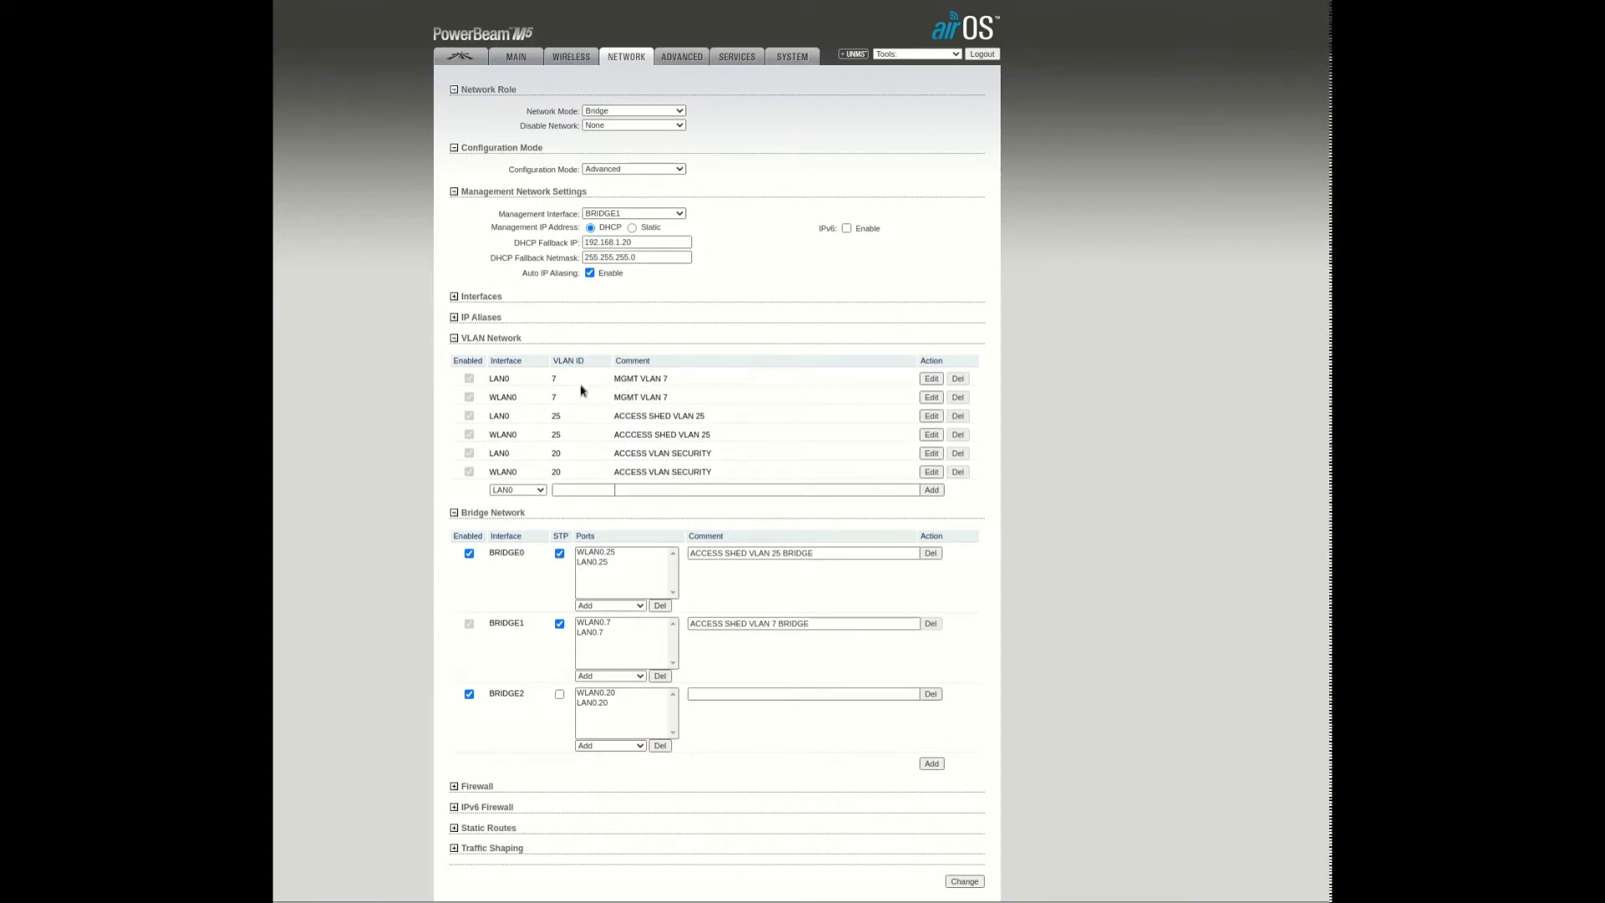
{"action": "mouse_move", "coordinate": [502, 396]}
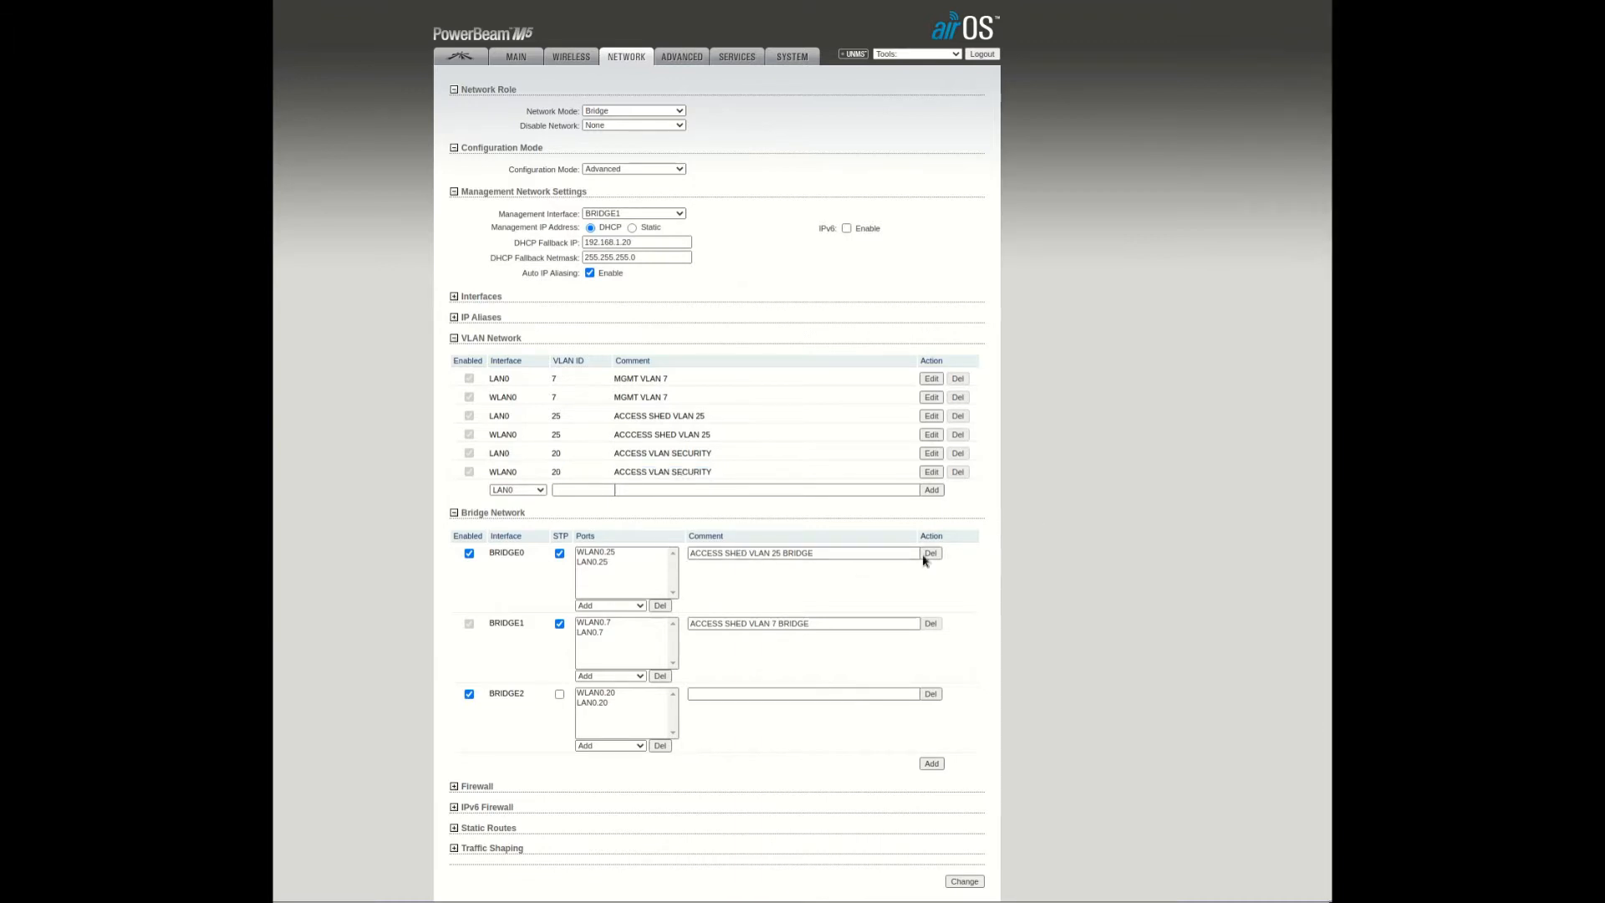
{"action": "mouse_move", "coordinate": [797, 712]}
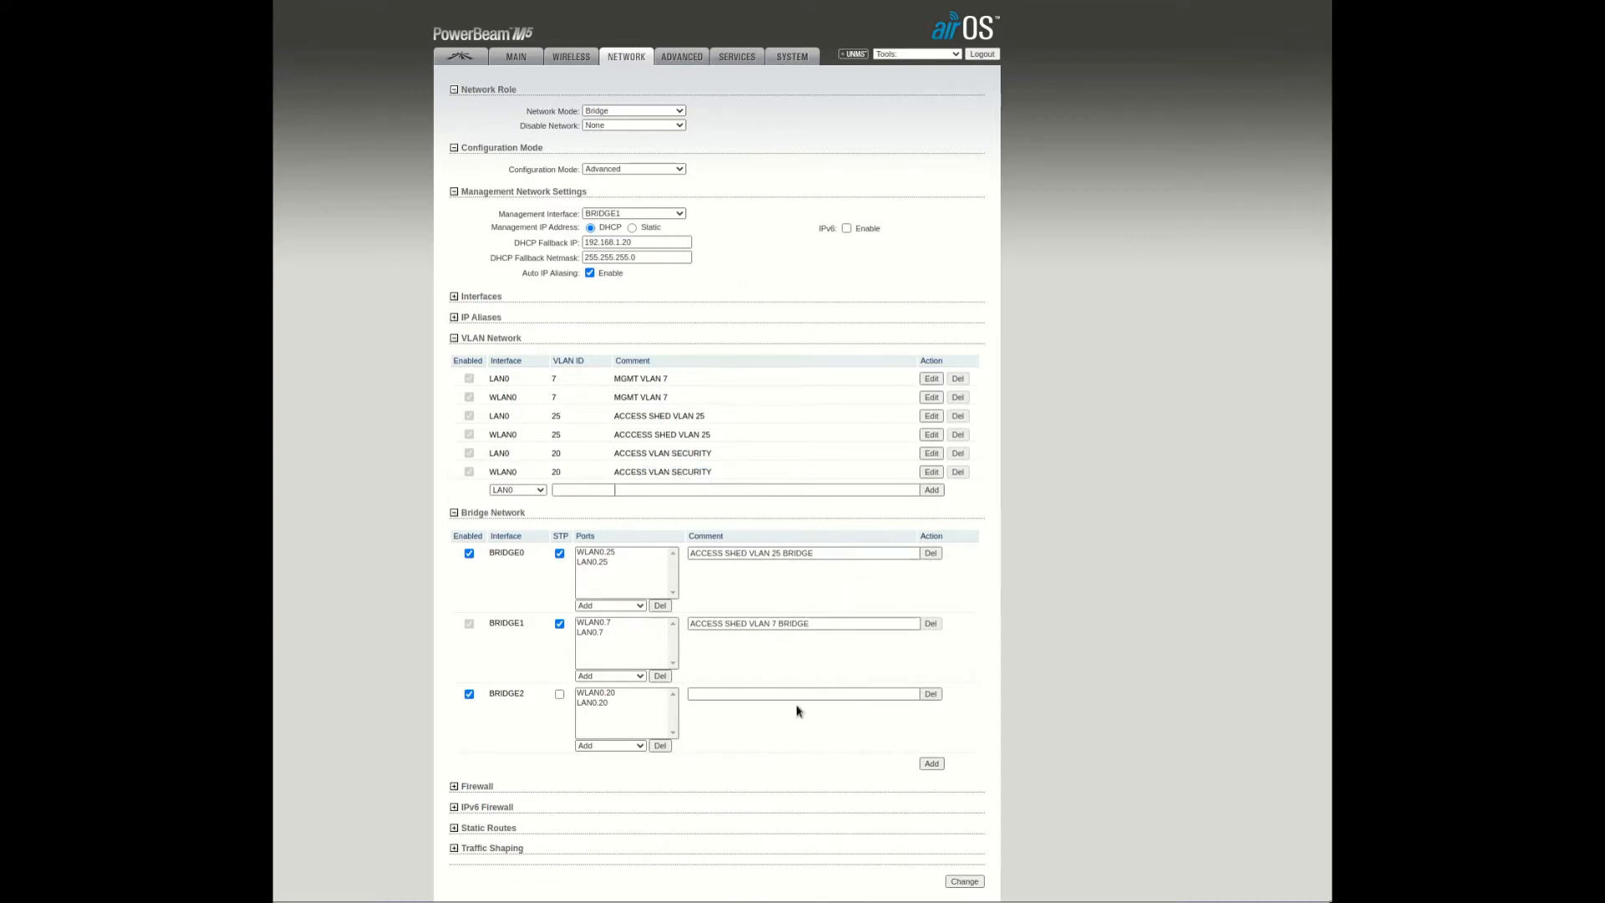
Enter 'ACCESS VLAN SECURITY' as the comment for BRIDGE2.
{"action": "left_click", "coordinate": [803, 694]}
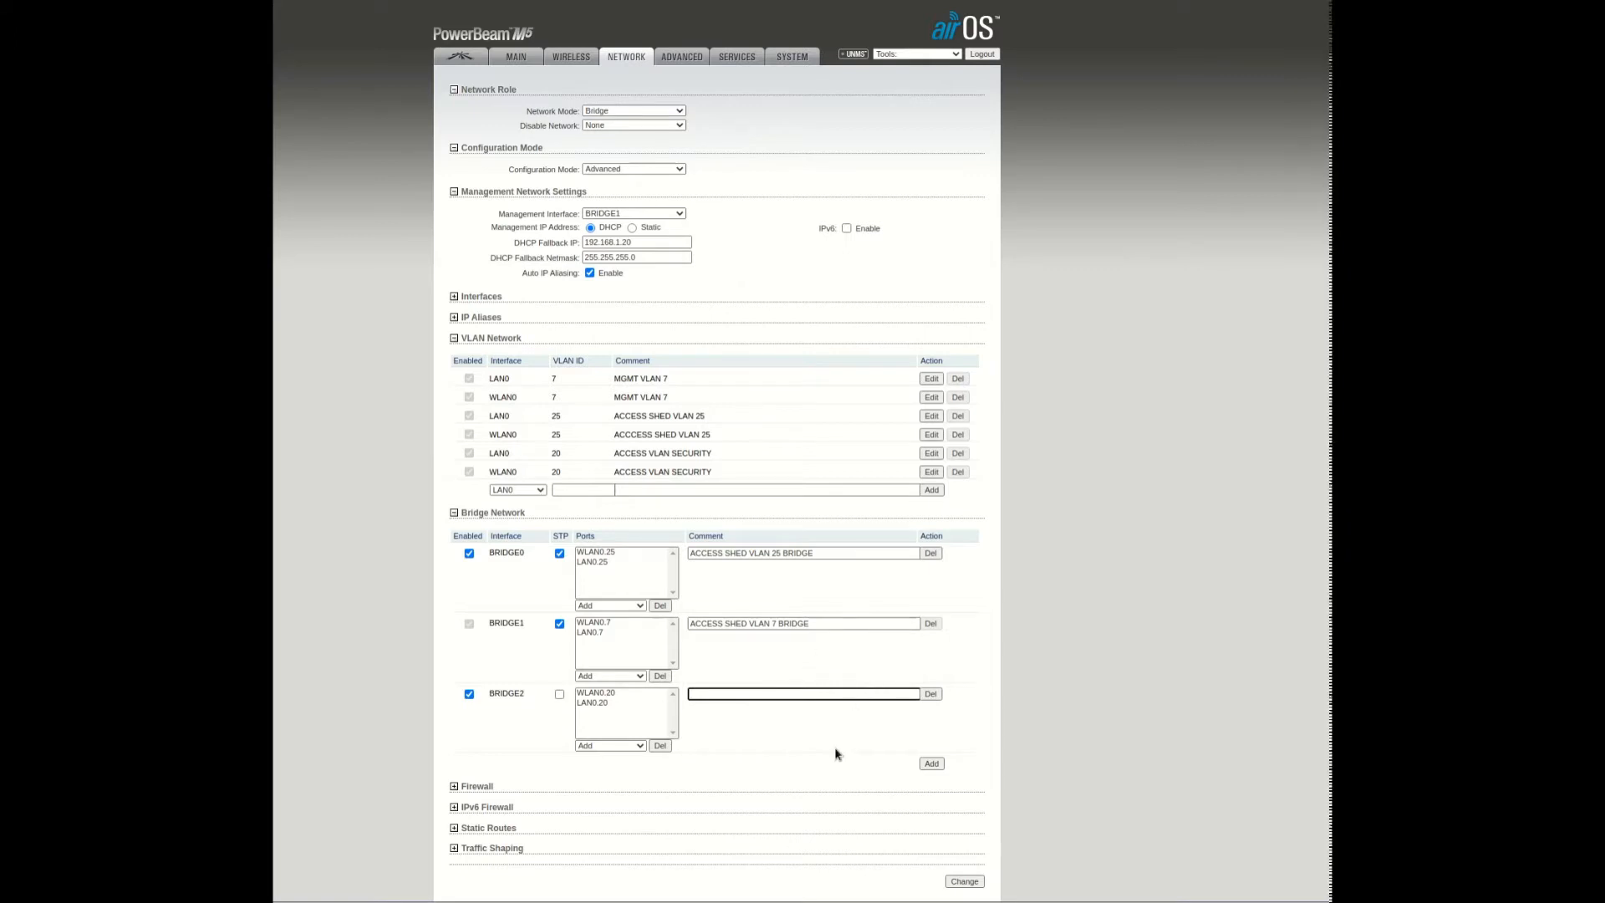
{"action": "left_click", "coordinate": [803, 694]}
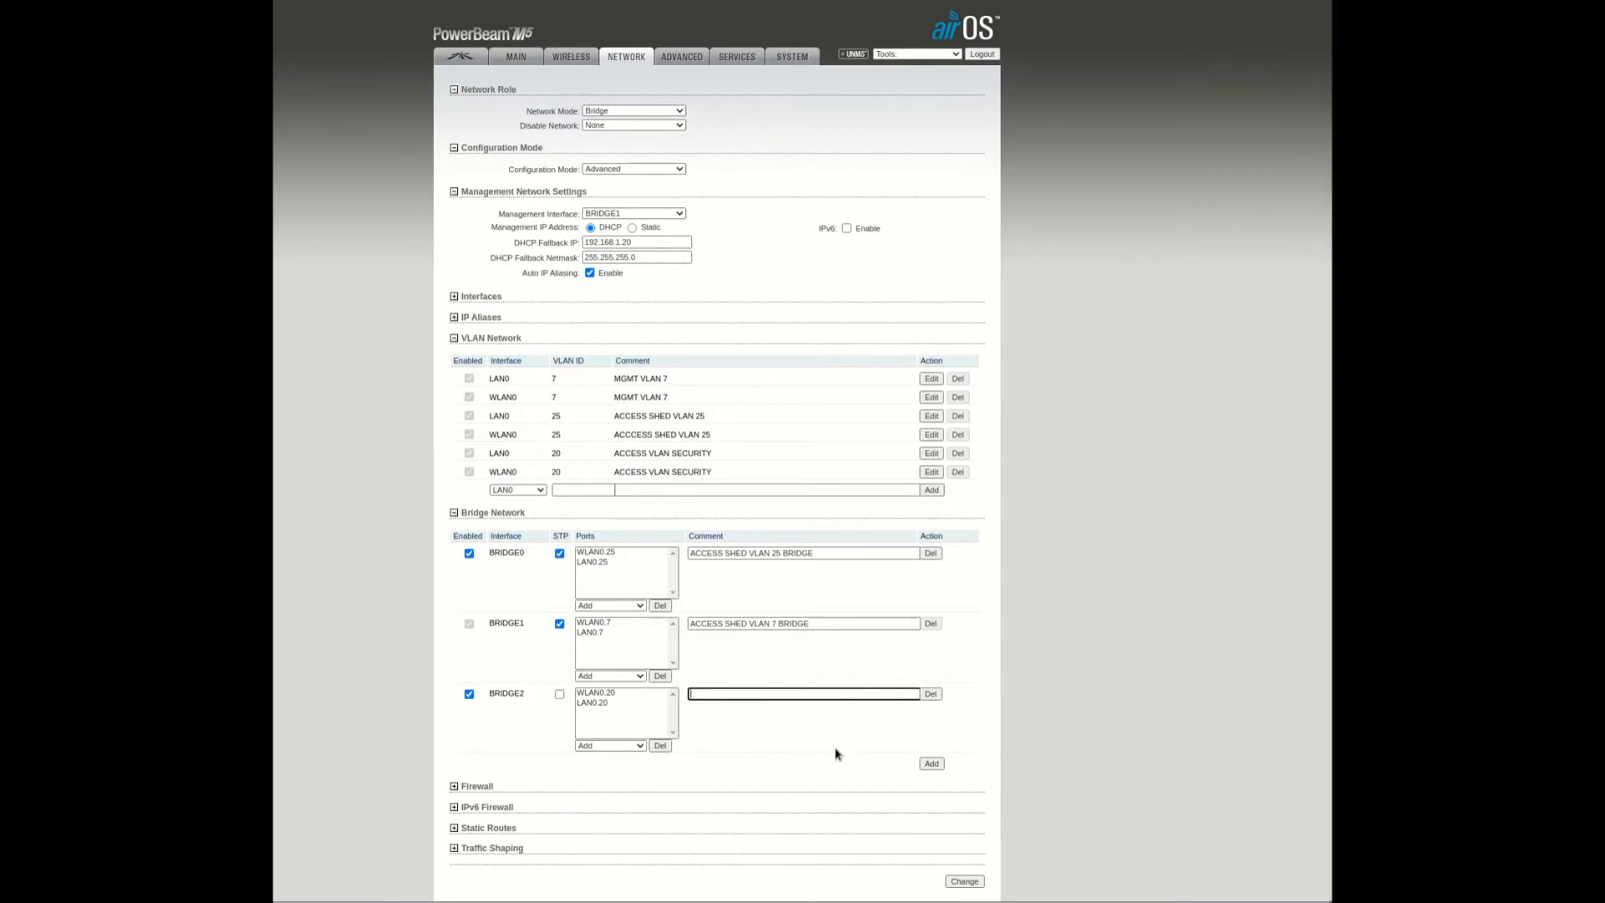
{"action": "type", "text": "BRIDGE VLA"}
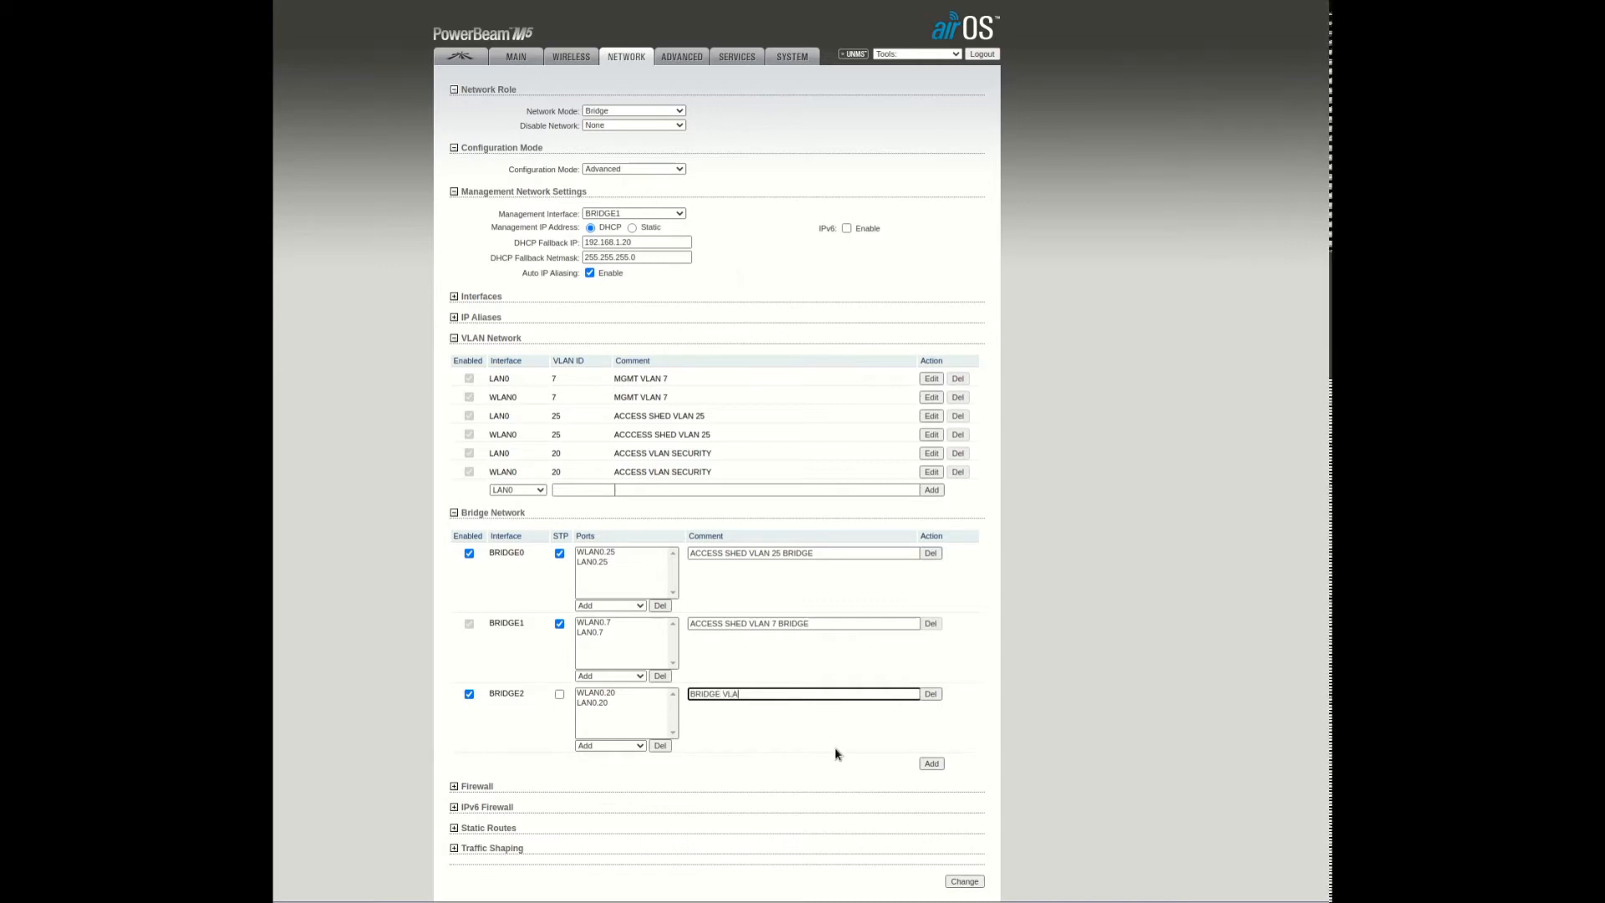
{"action": "type", "text": "ACCES"}
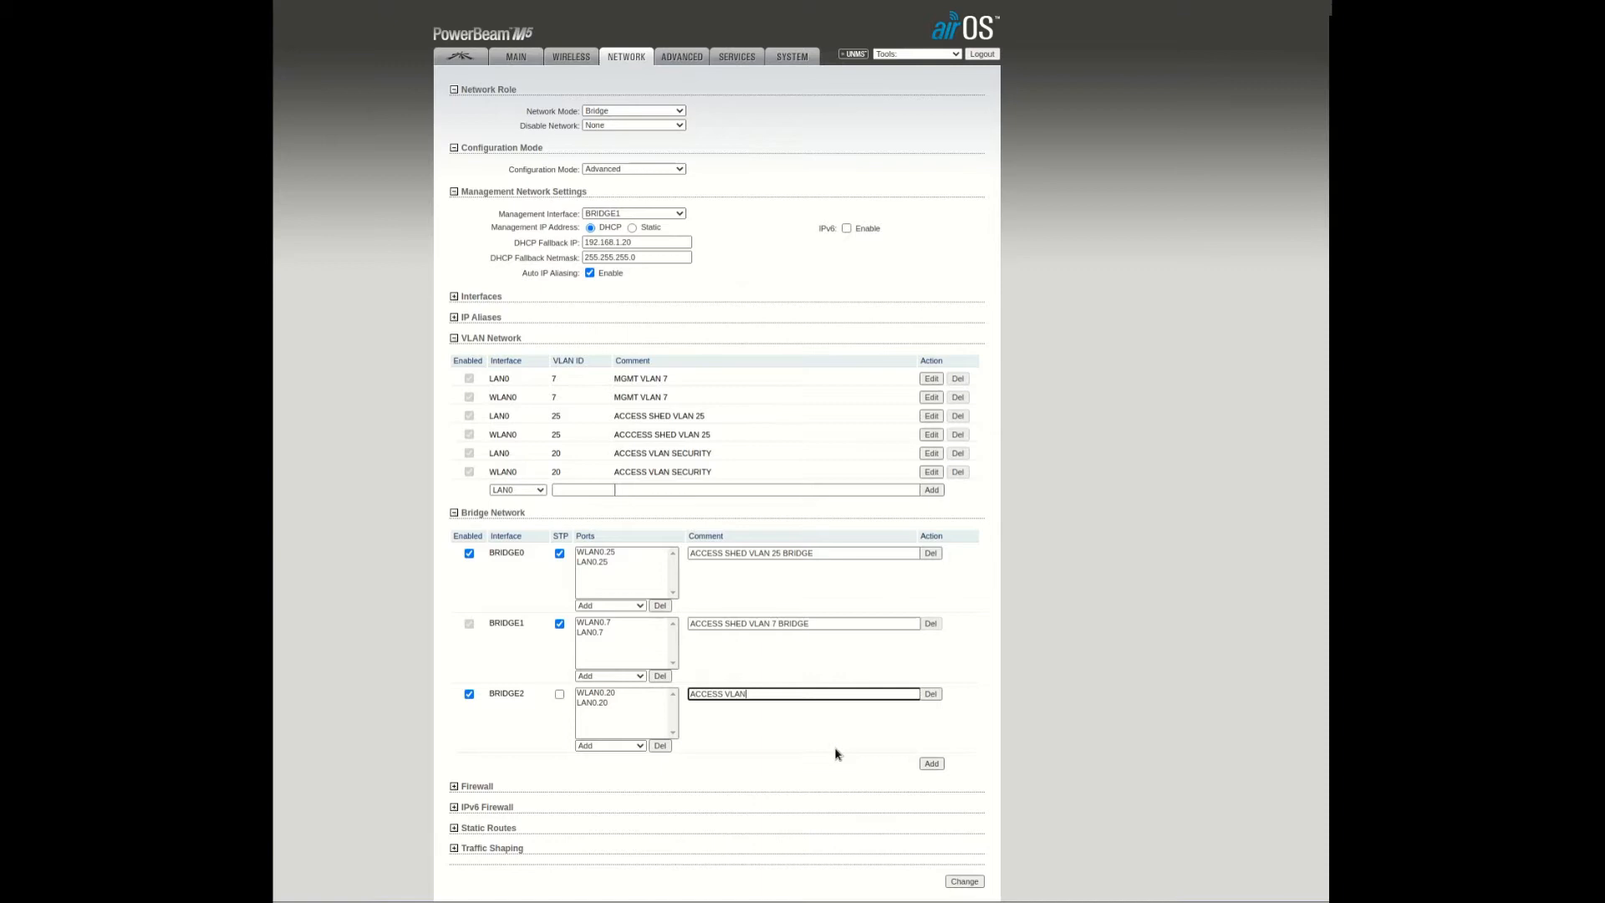
{"action": "type", "text": "SECURITY"}
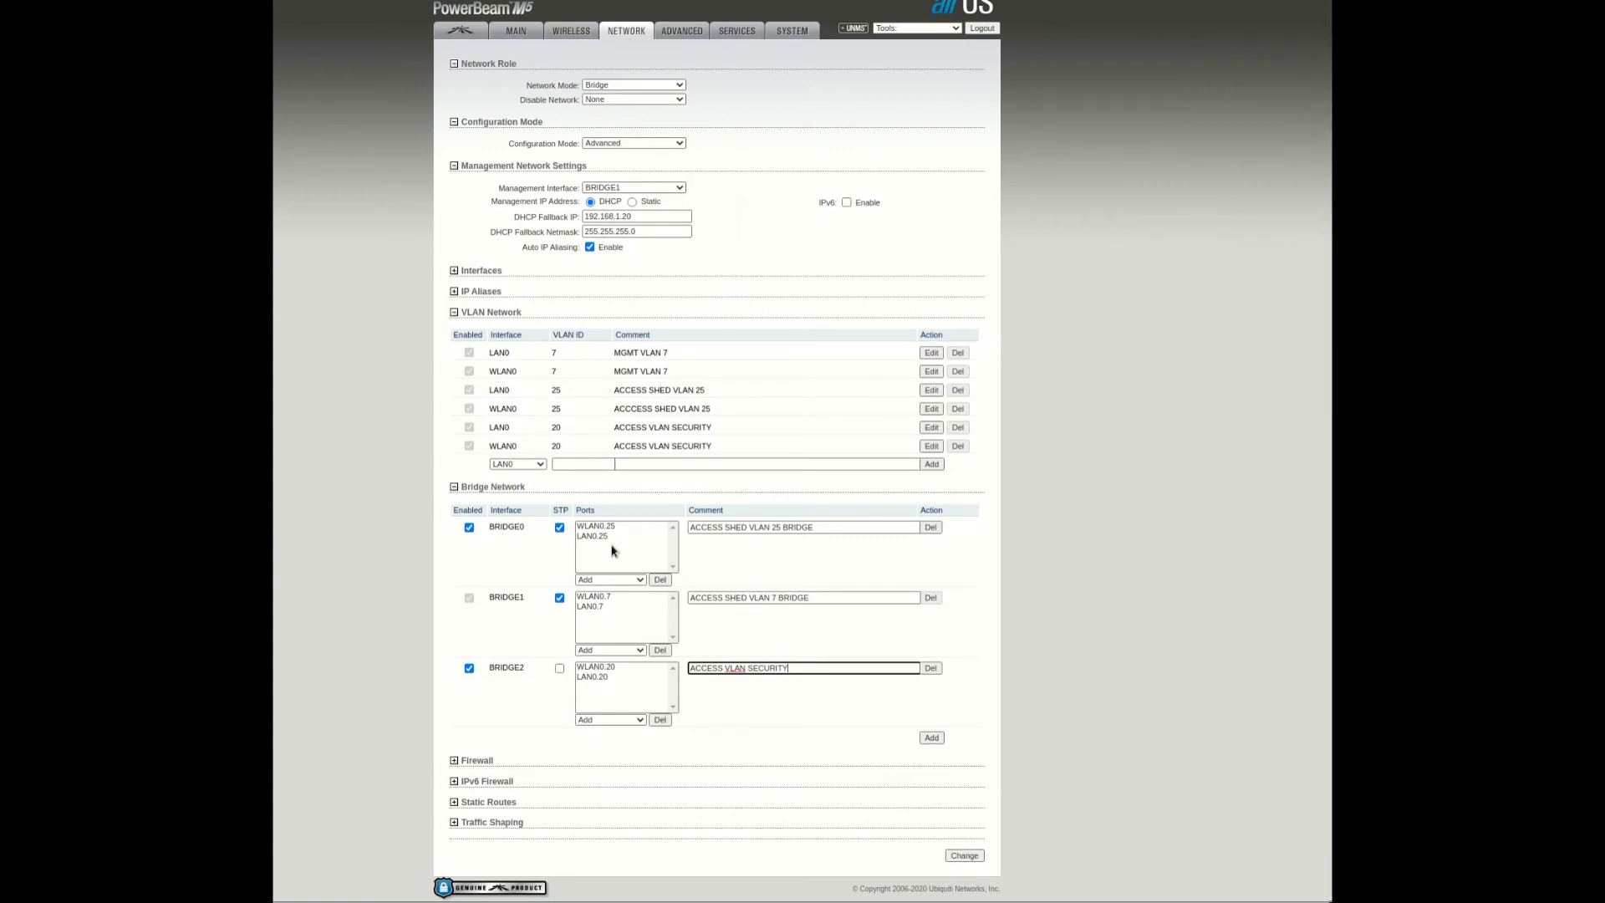
{"action": "mouse_move", "coordinate": [605, 613]}
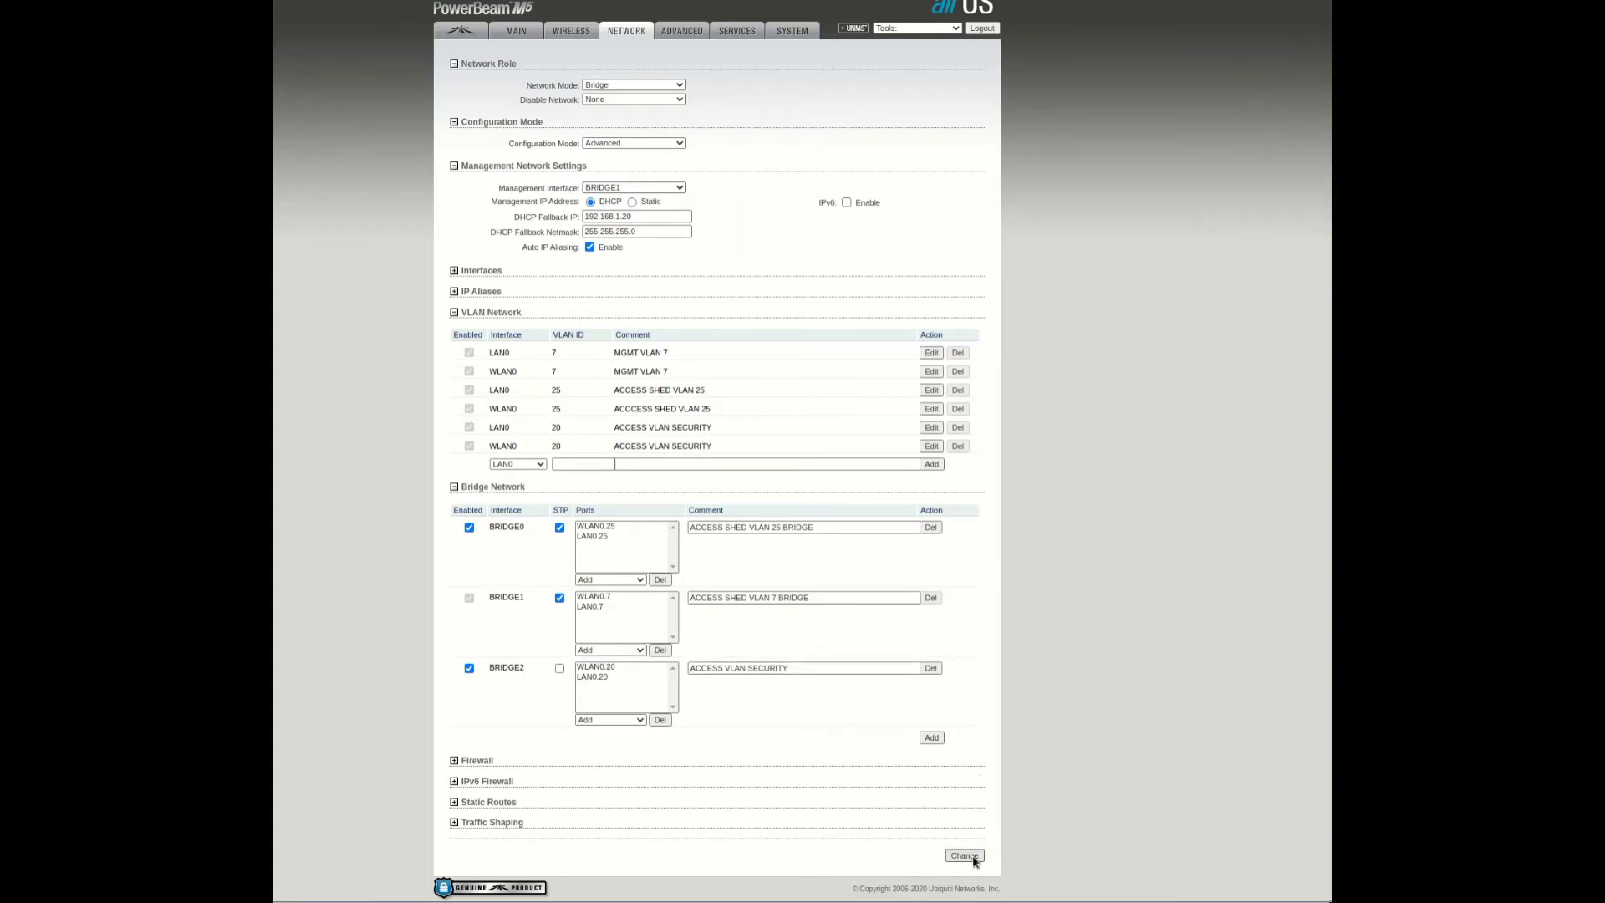
{"action": "mouse_move", "coordinate": [705, 264]}
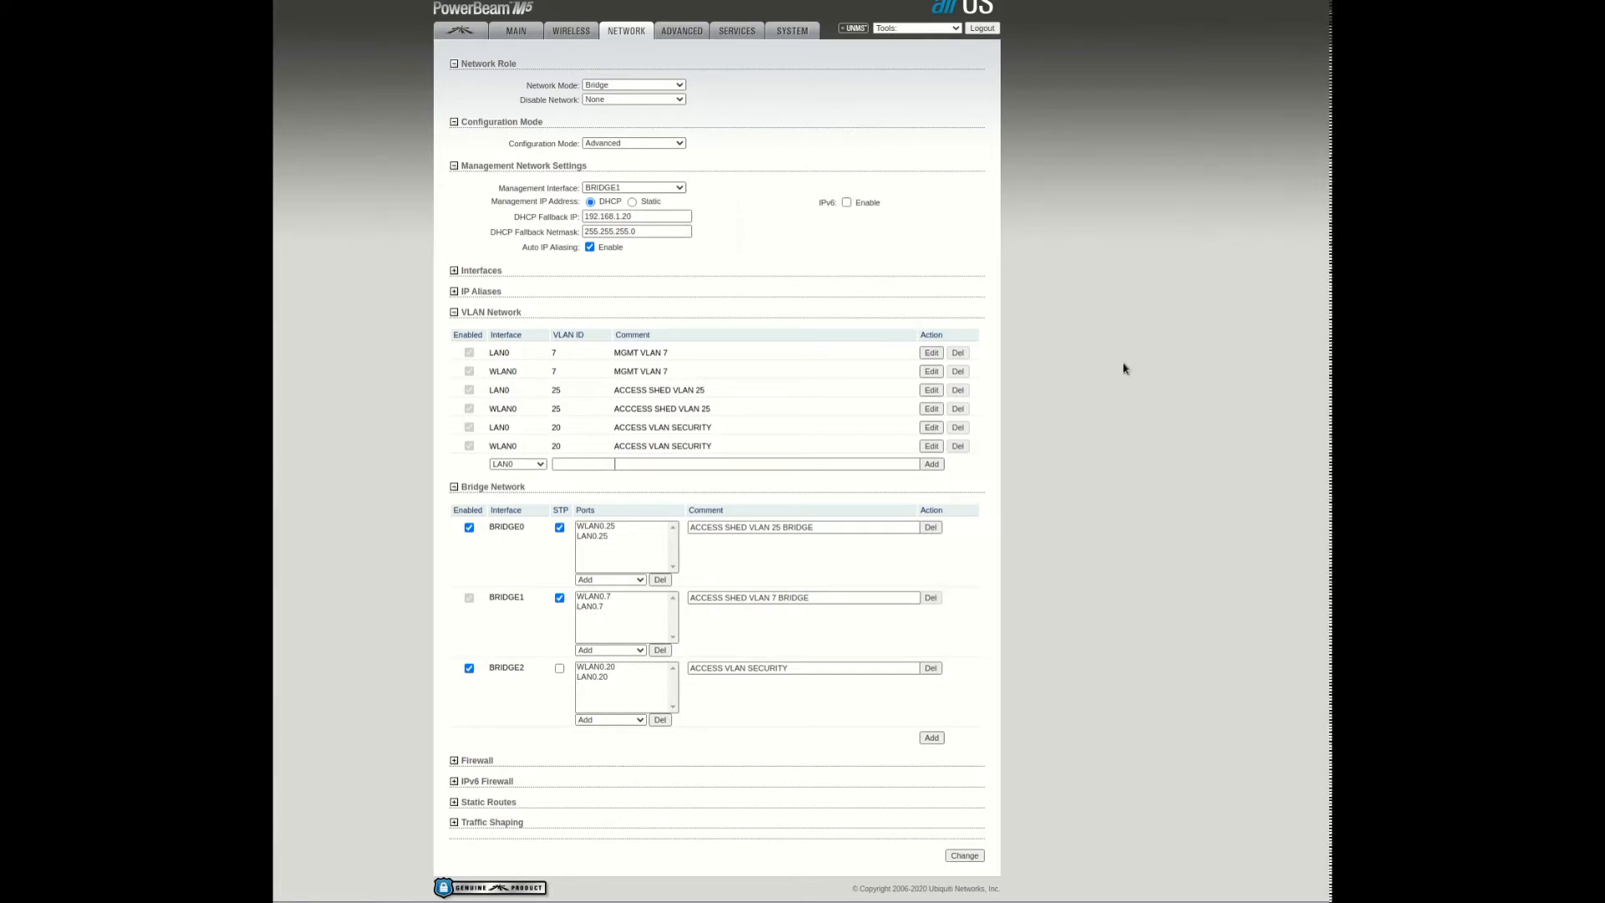
{"action": "mouse_move", "coordinate": [973, 725]}
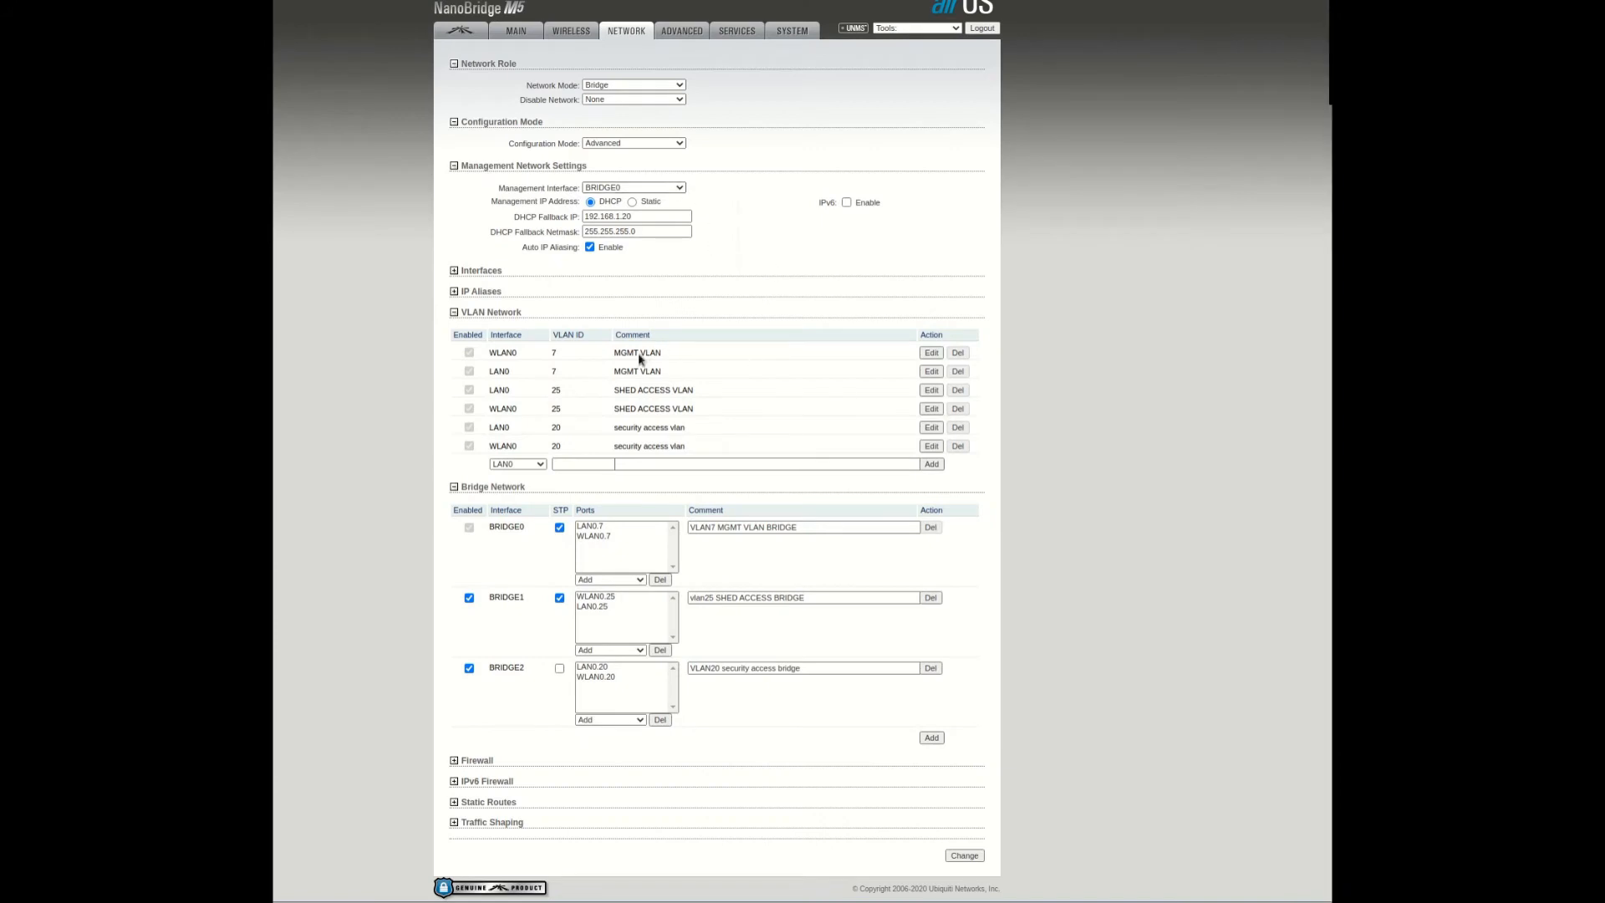
{"action": "mouse_move", "coordinate": [649, 391]}
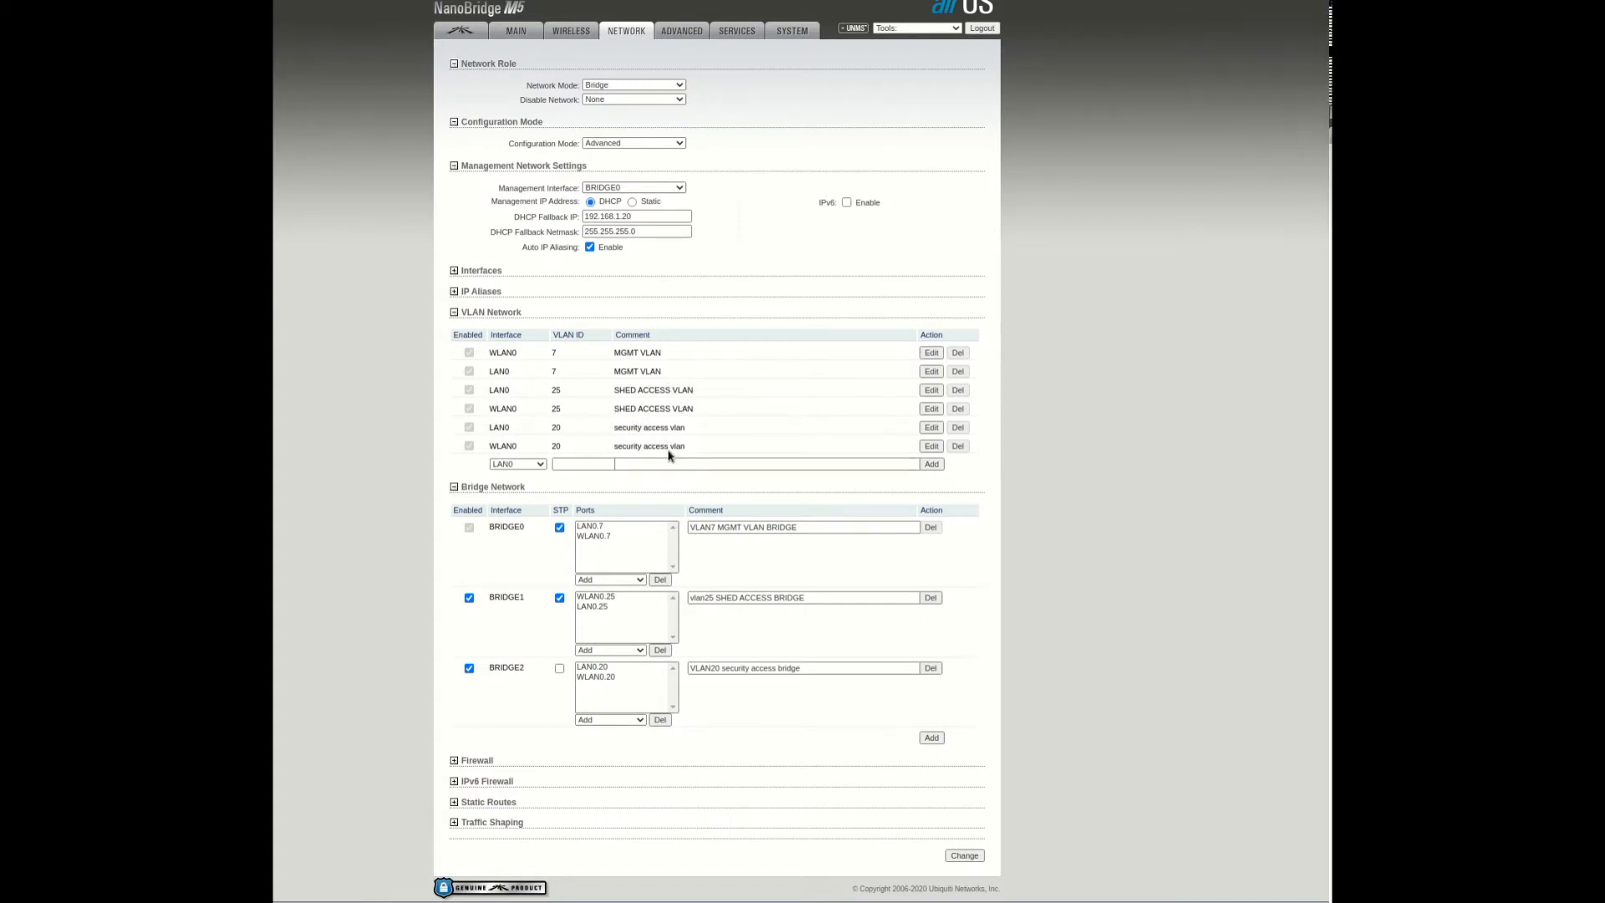
{"action": "mouse_move", "coordinate": [796, 688]}
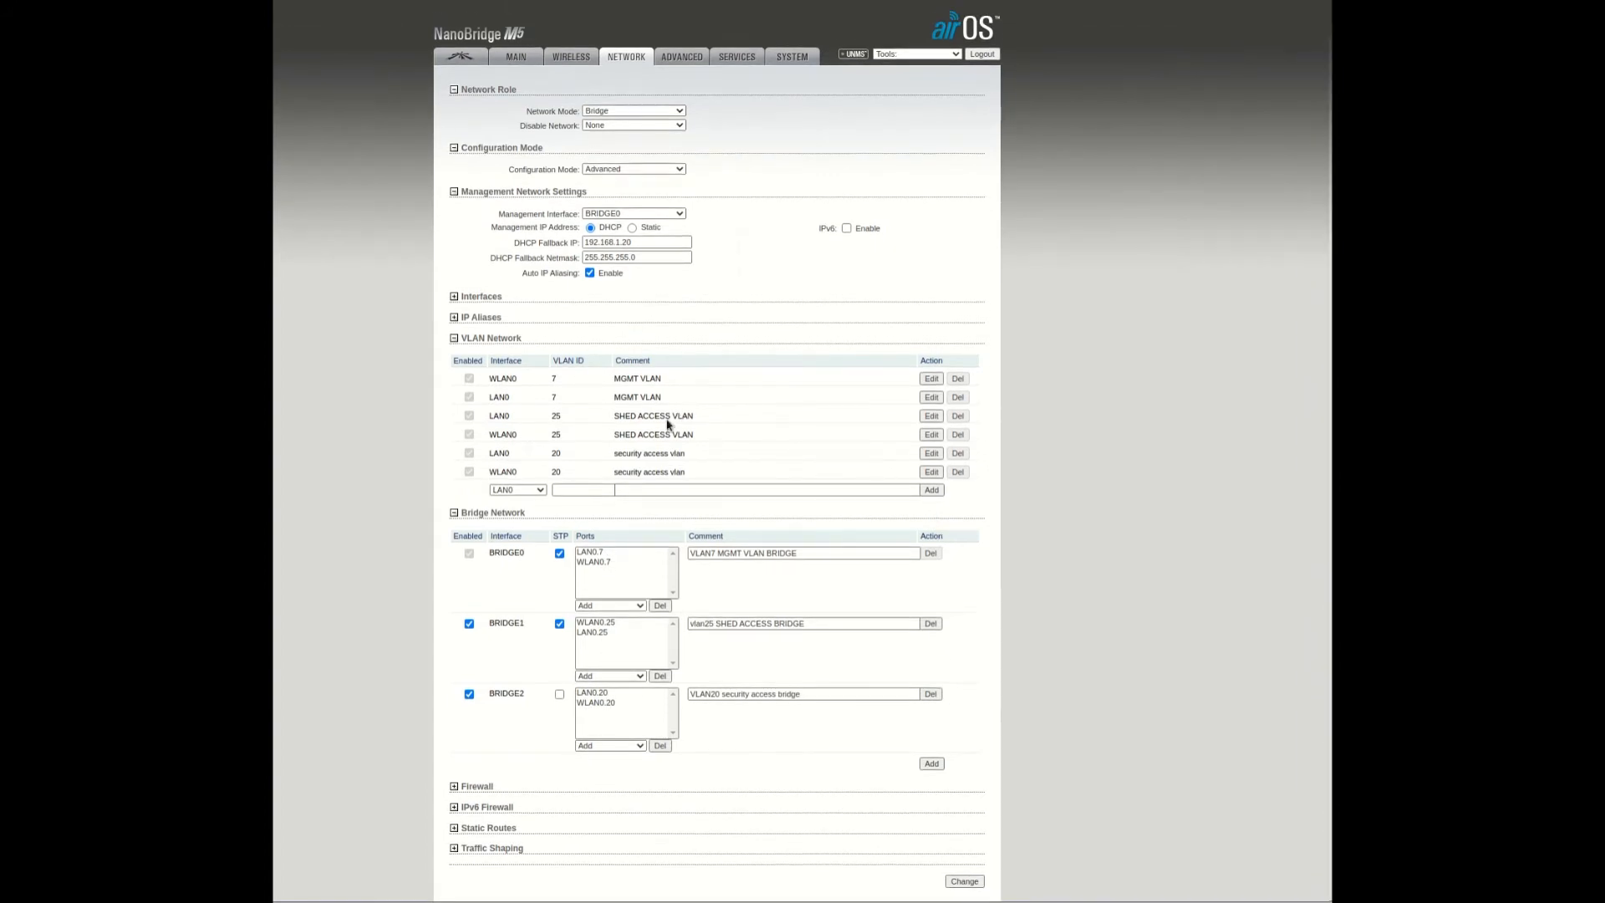
{"action": "mouse_move", "coordinate": [495, 134]}
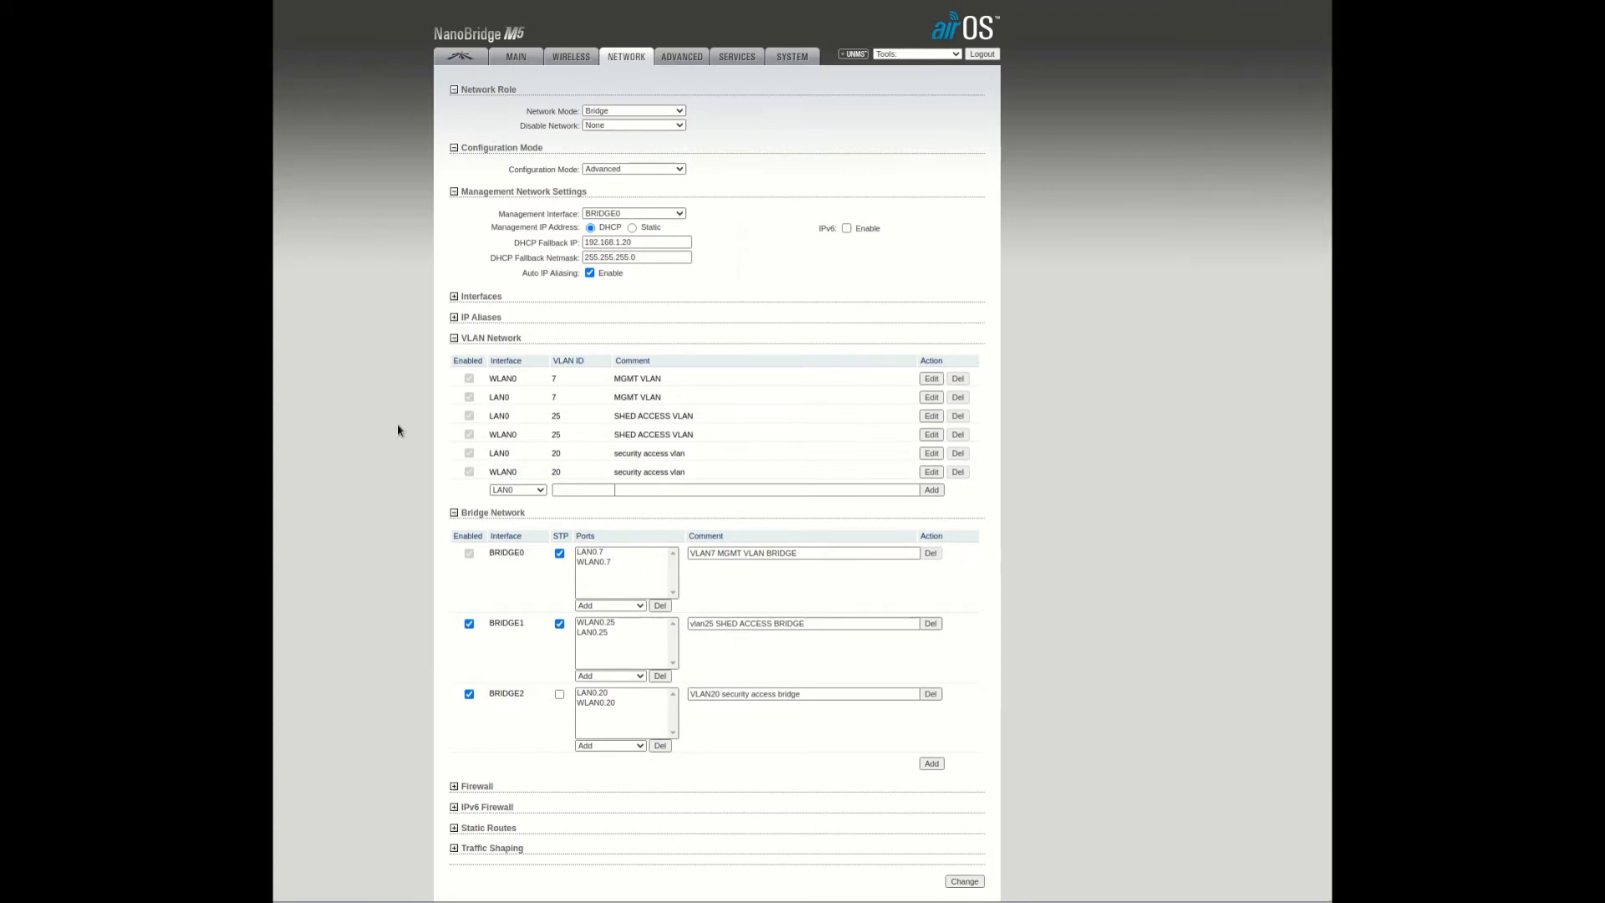
{"action": "scroll", "scroll_direction": "down", "scroll_amount": 3}
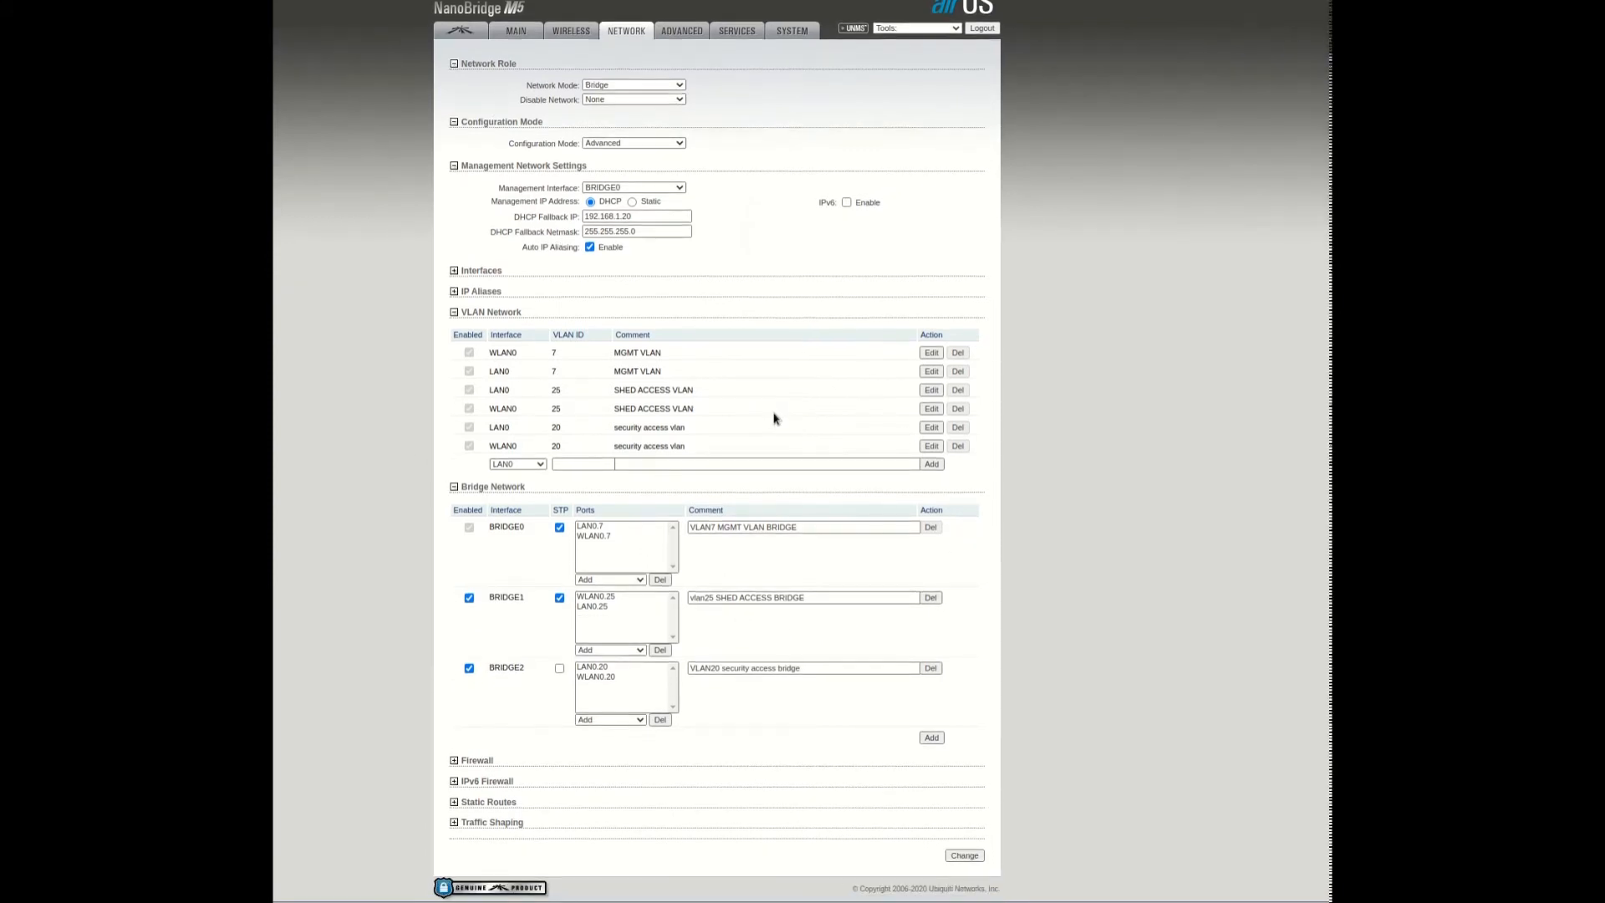
{"action": "mouse_move", "coordinate": [332, 256]}
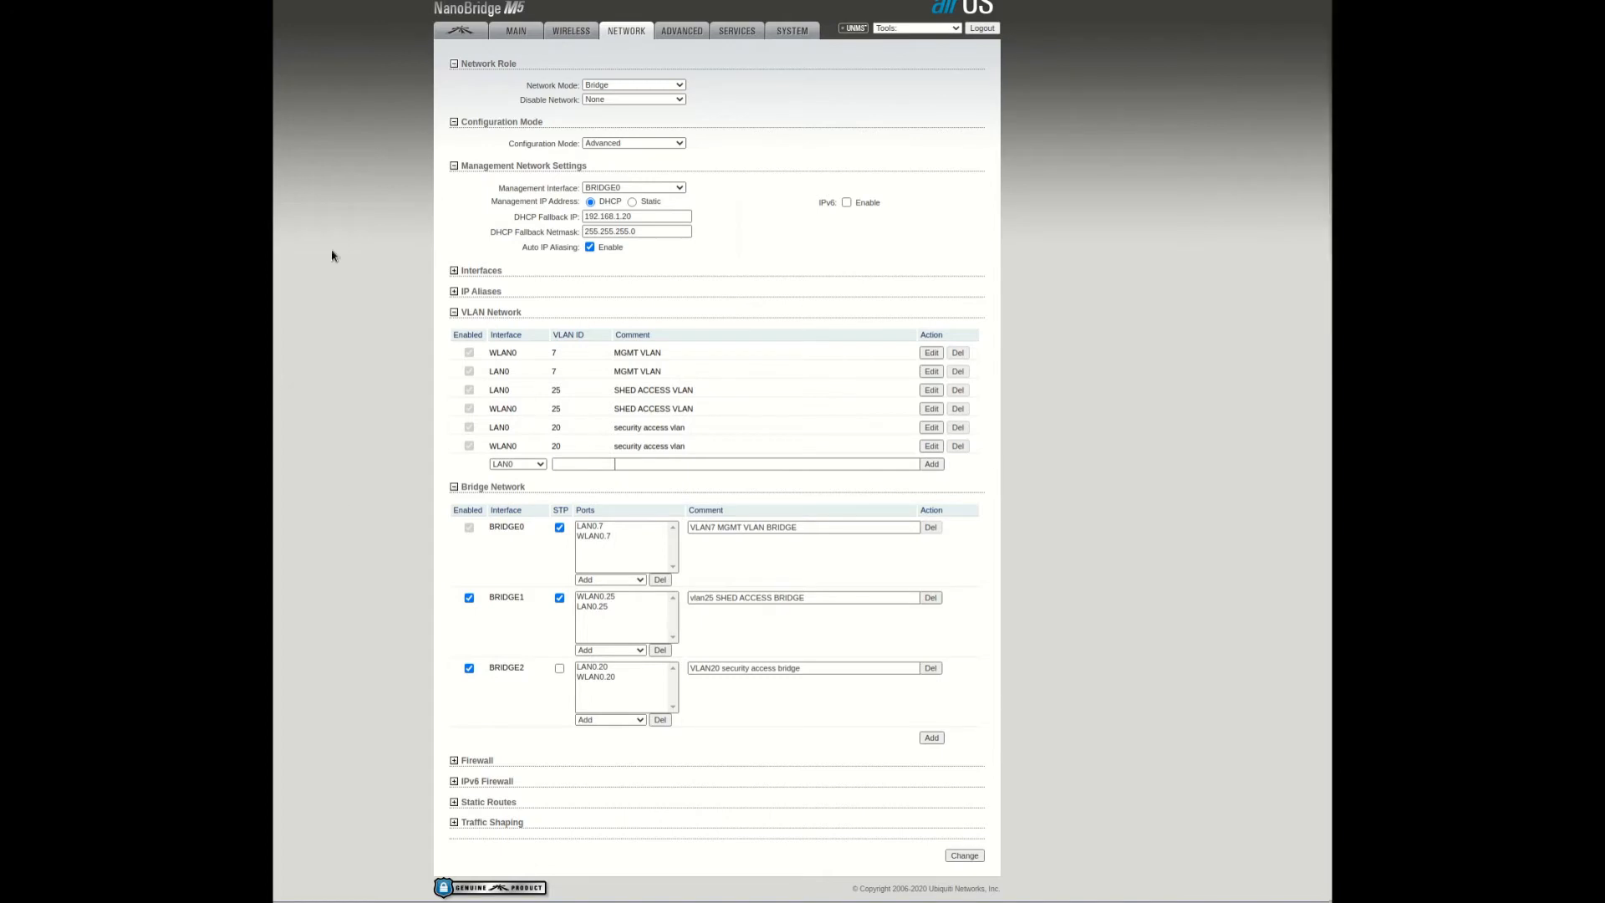
{"action": "mouse_move", "coordinate": [956, 403]}
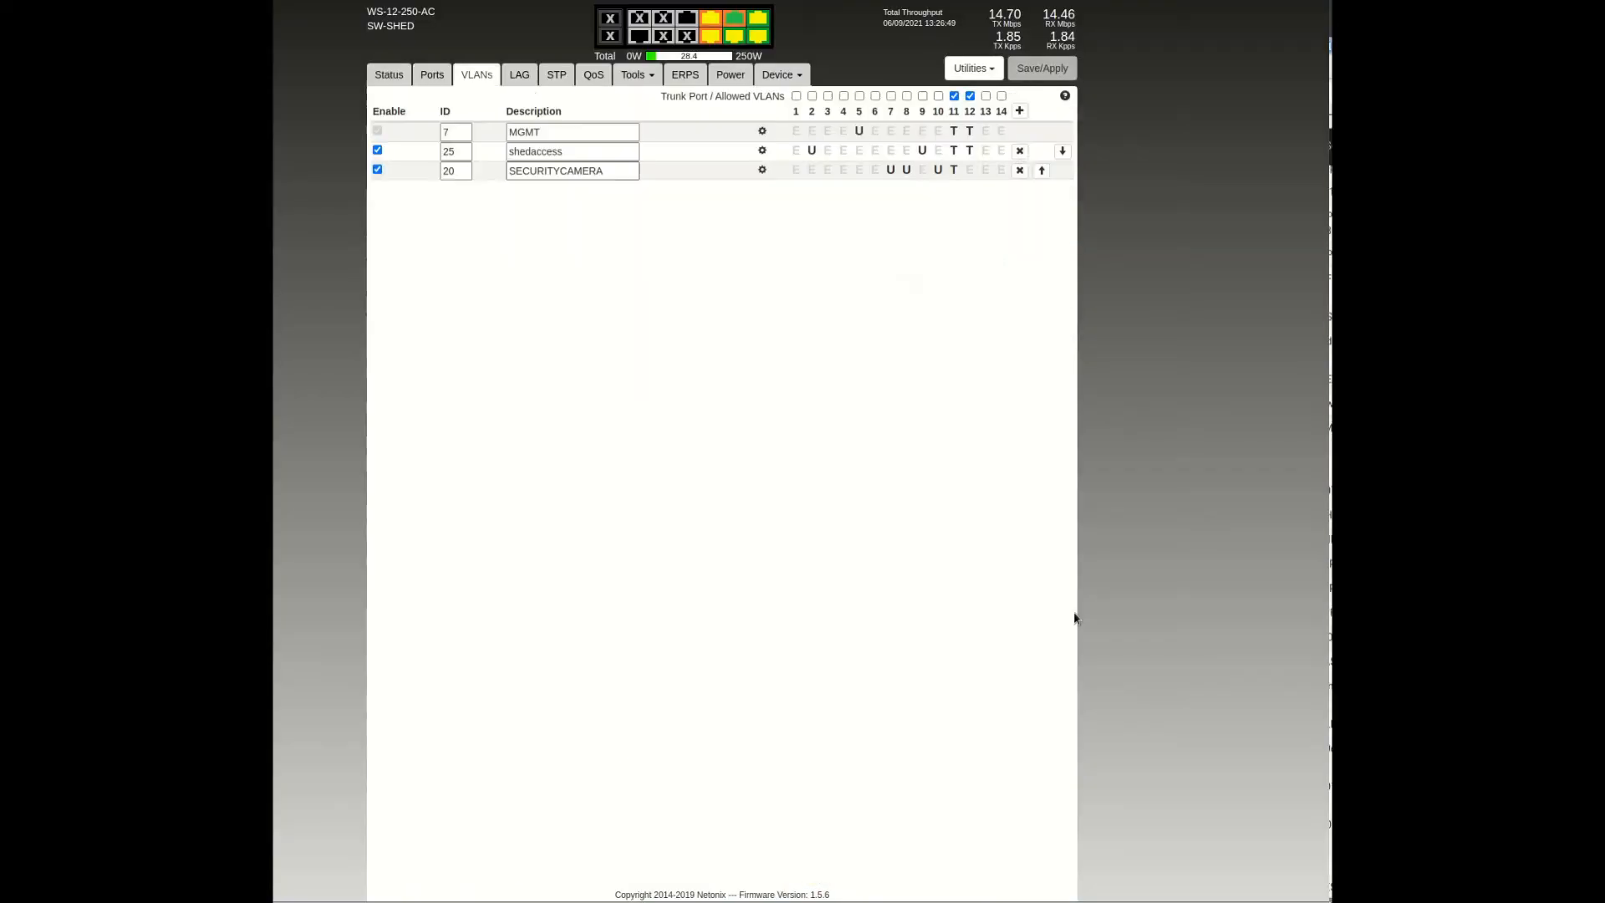
{"action": "mouse_move", "coordinate": [836, 227]}
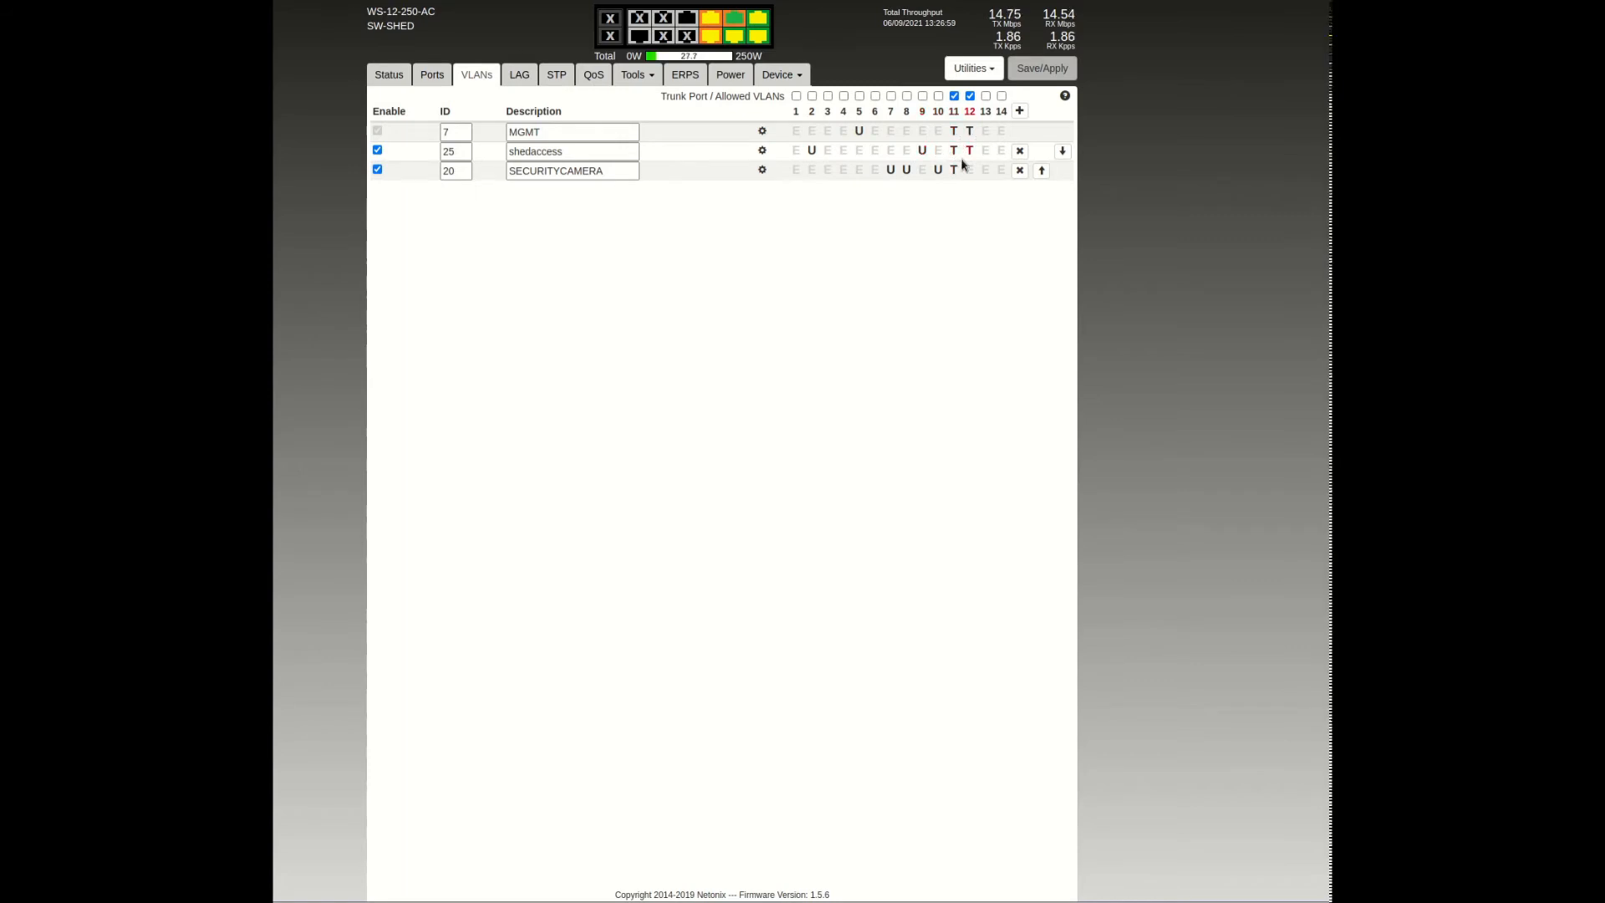
{"action": "mouse_move", "coordinate": [752, 246]}
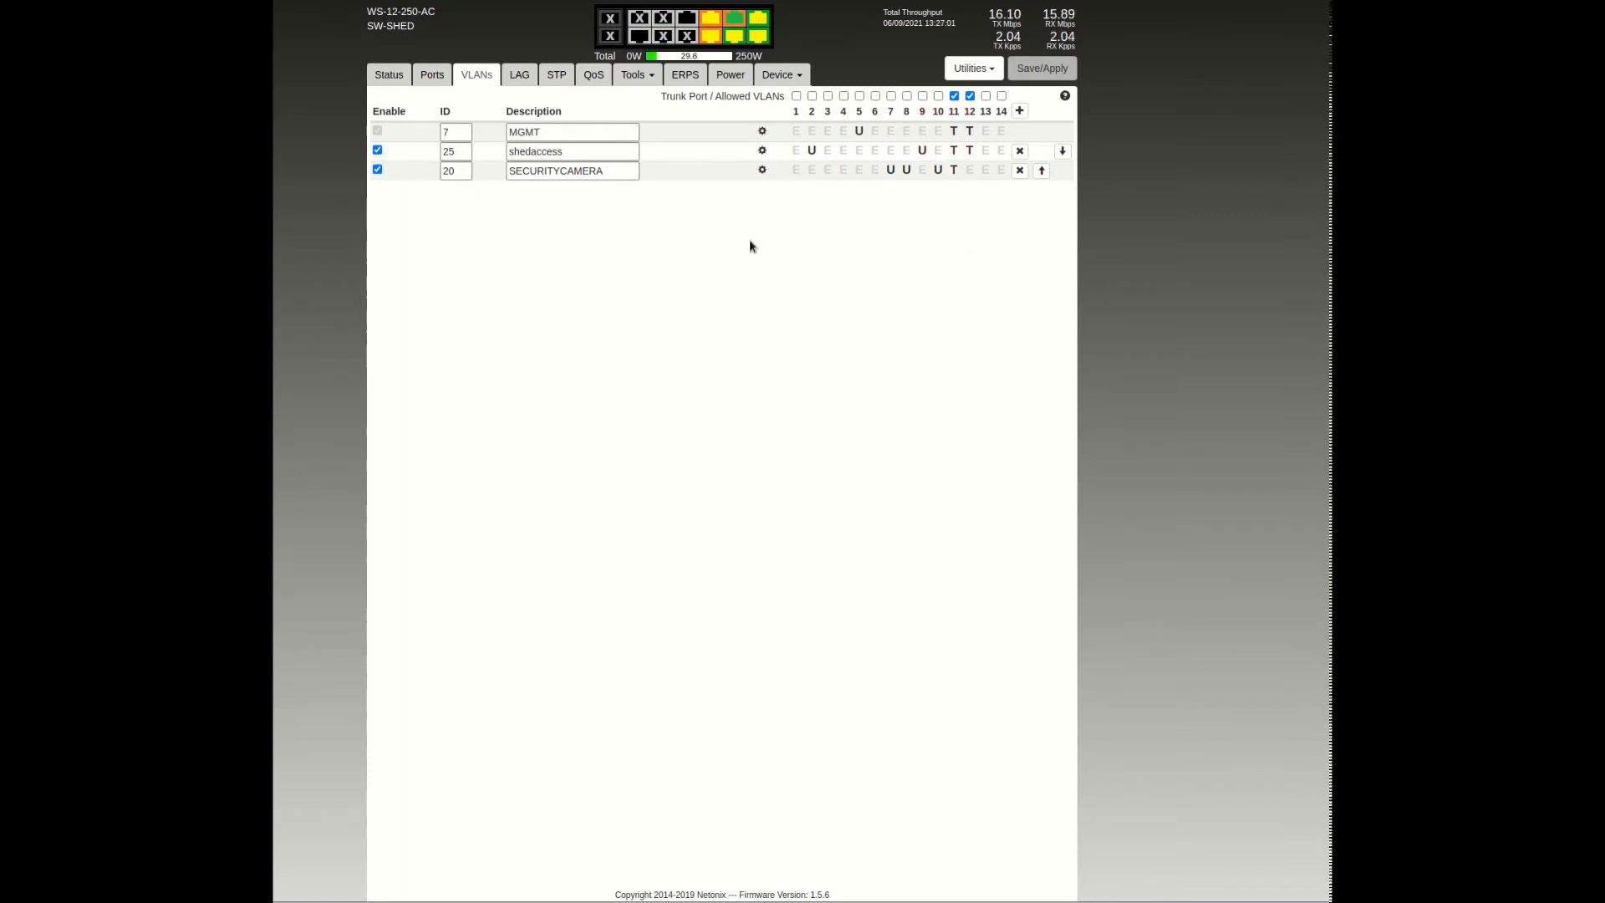
{"action": "left_click", "coordinate": [890, 171]}
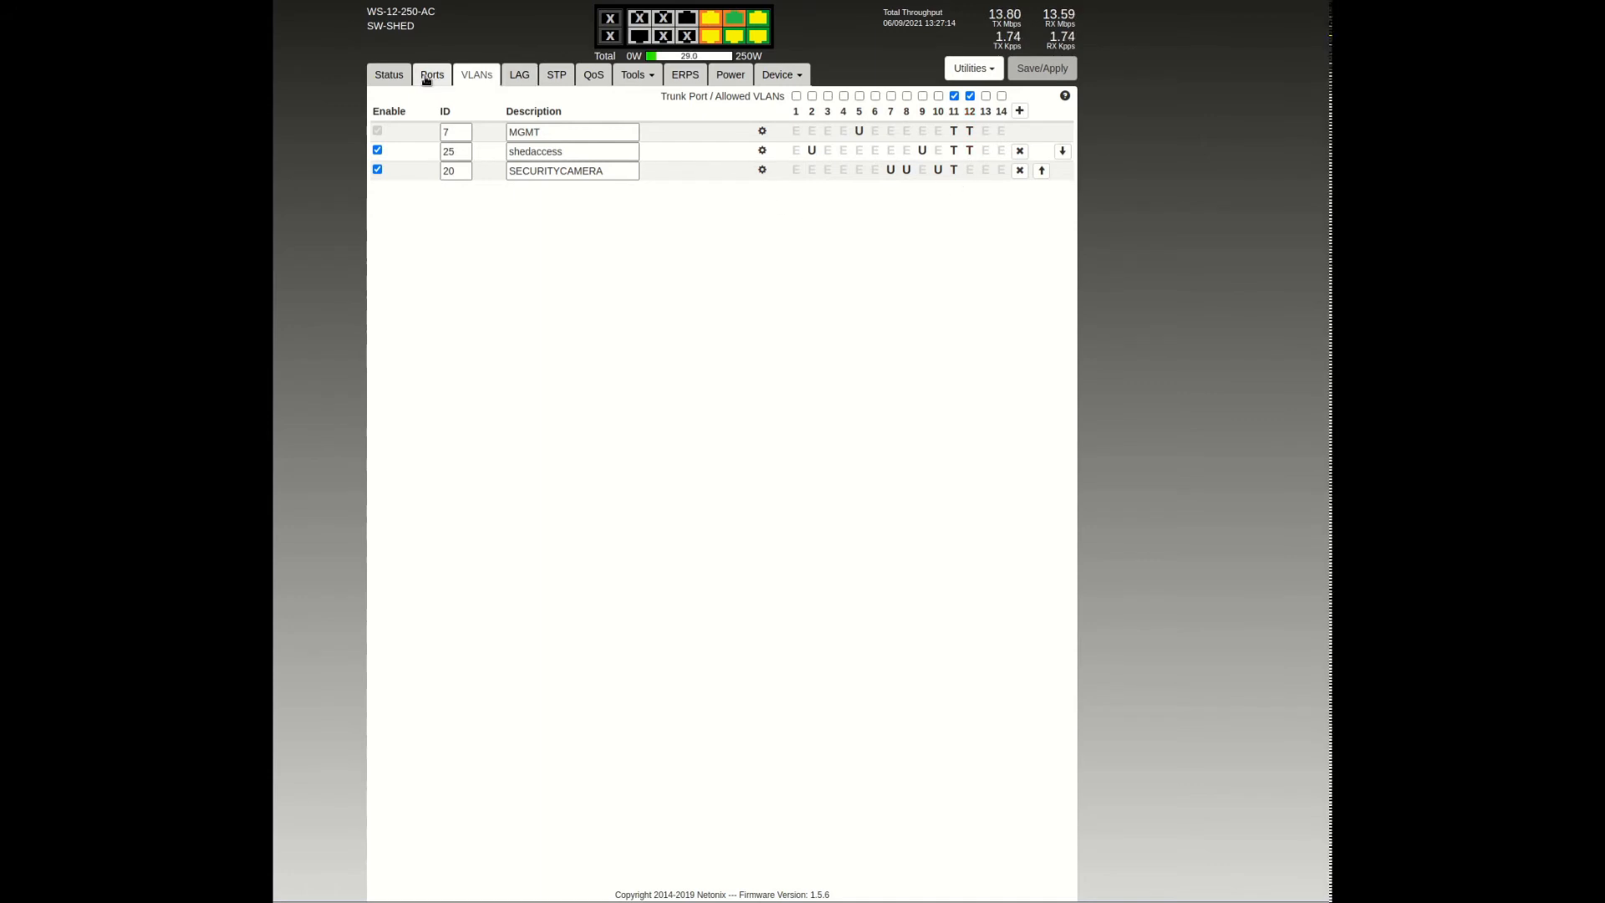
{"action": "left_click", "coordinate": [431, 75]}
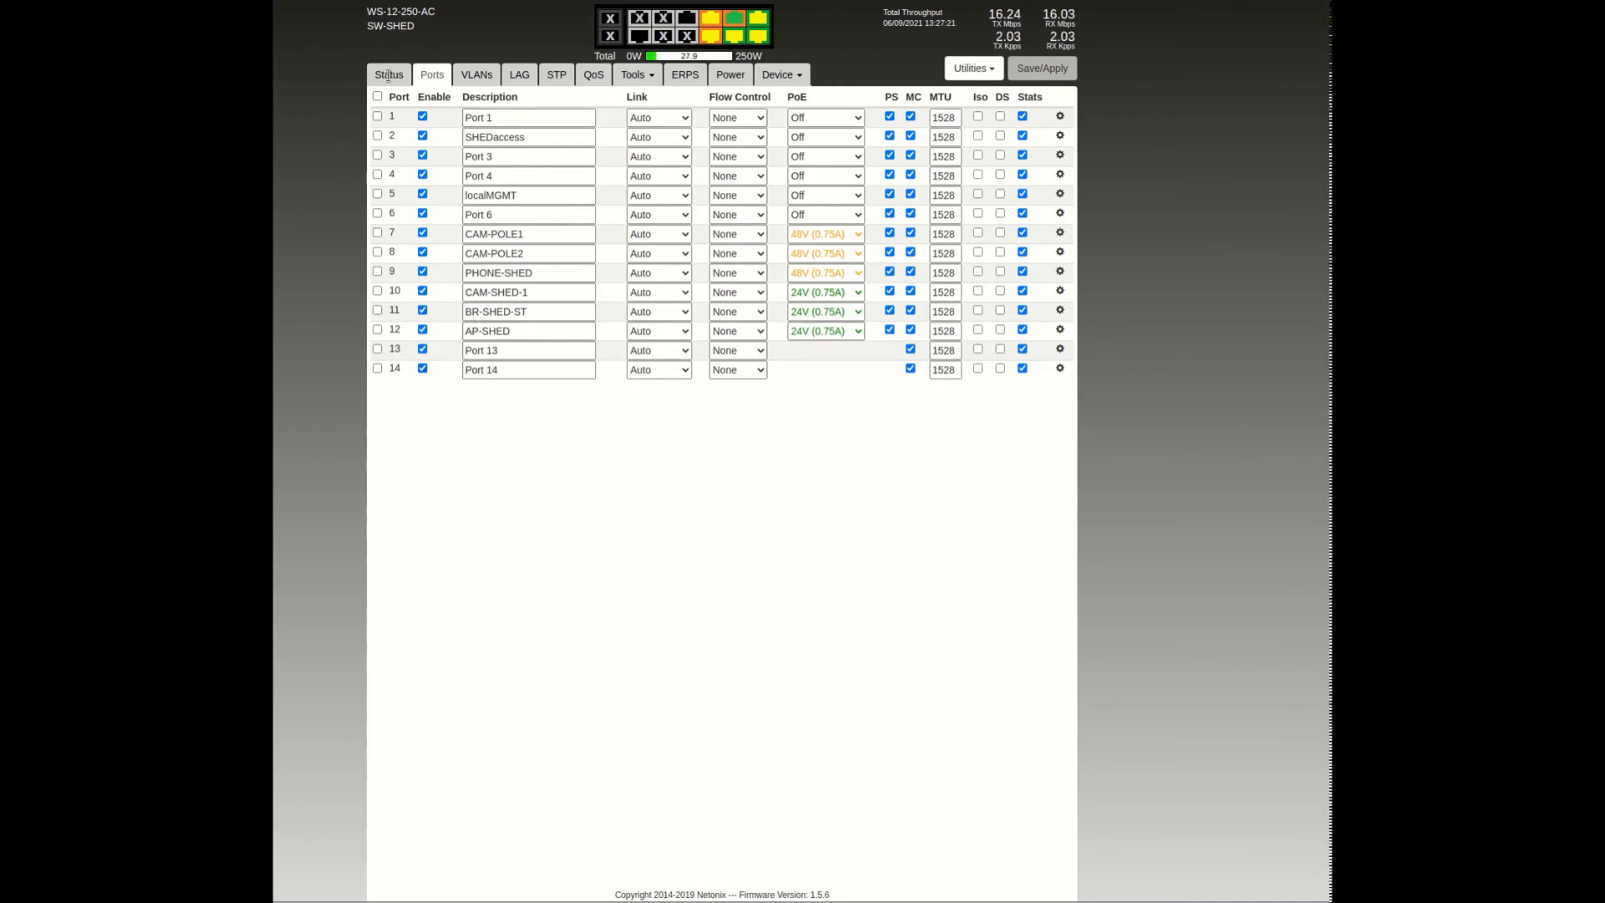
Show the Netonix switch's Ports list with descriptions, link and PoE settings.
{"action": "left_click", "coordinate": [387, 75]}
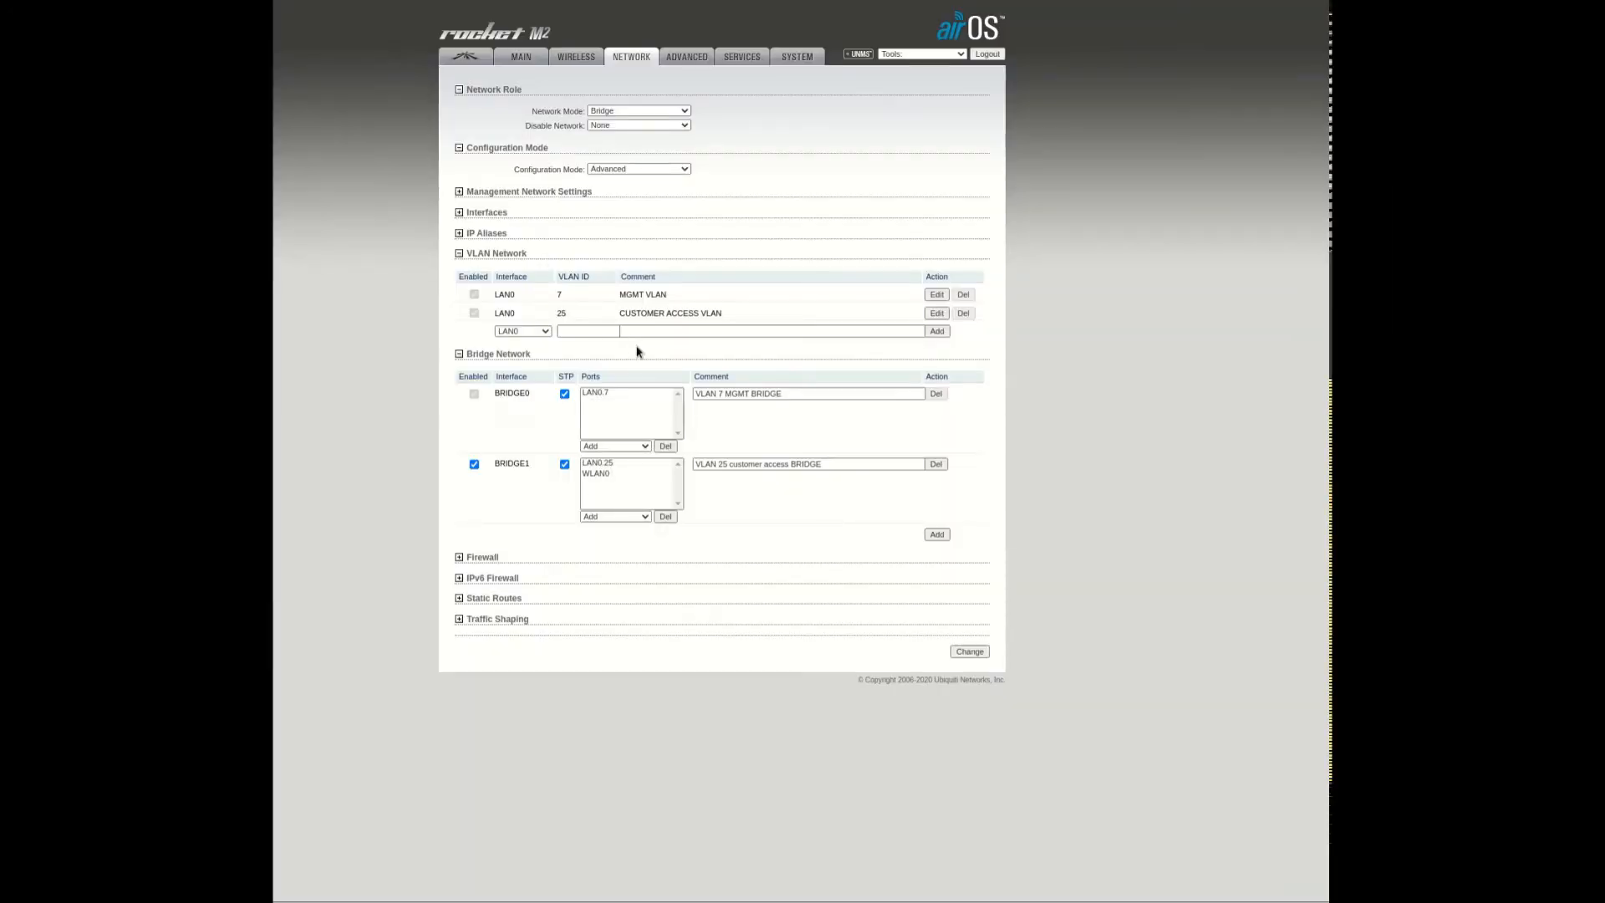
{"action": "mouse_move", "coordinate": [534, 478]}
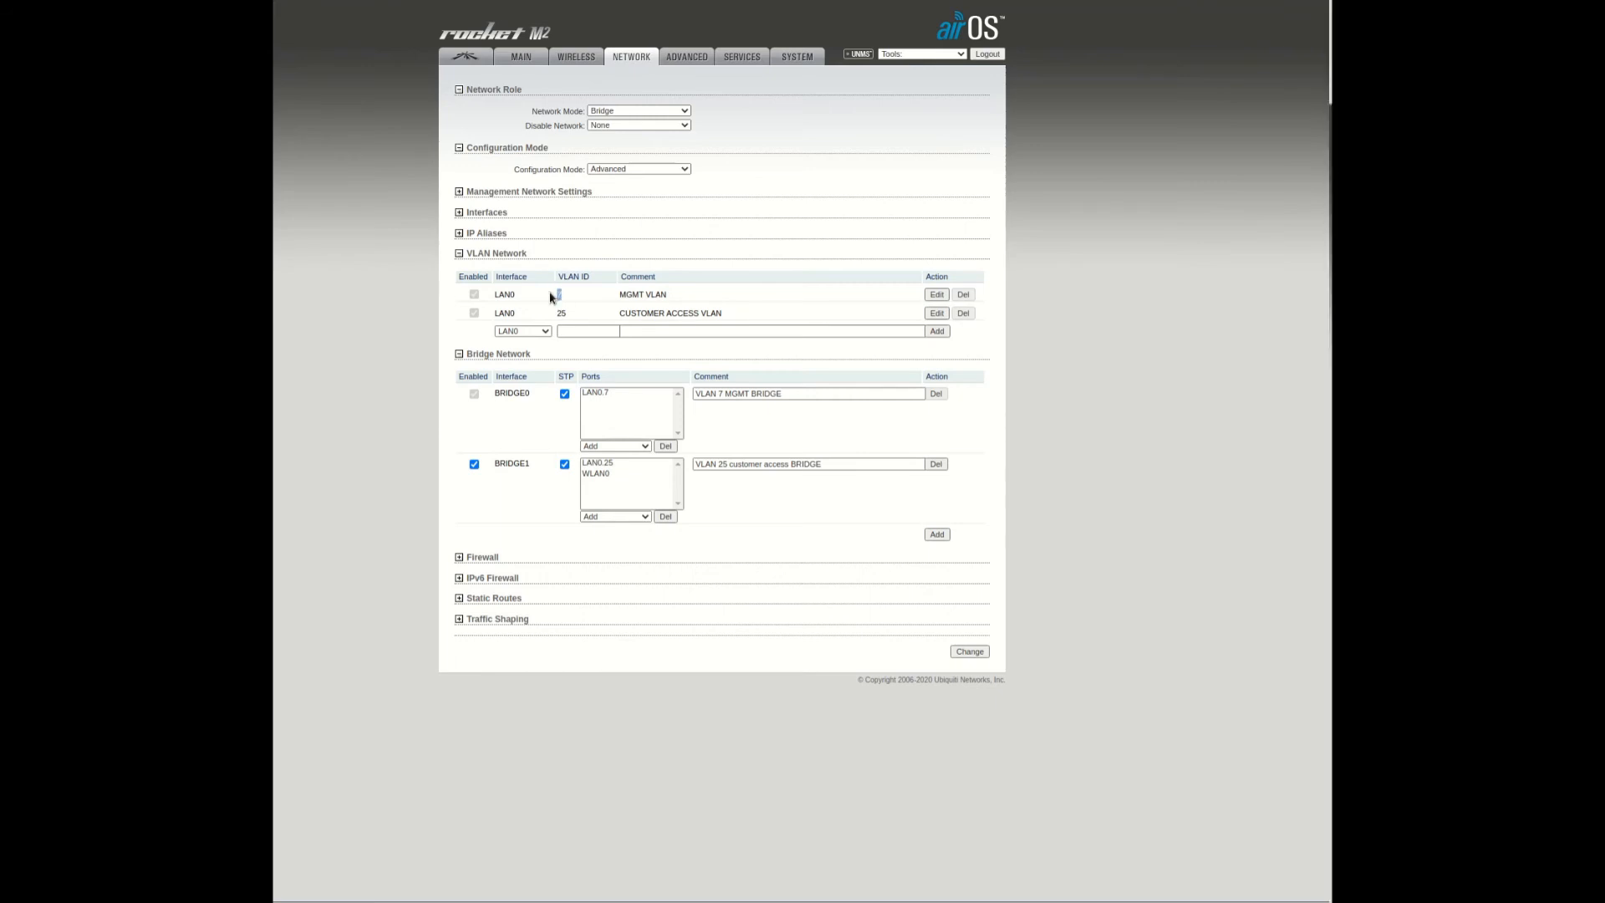
{"action": "type", "text": "7"}
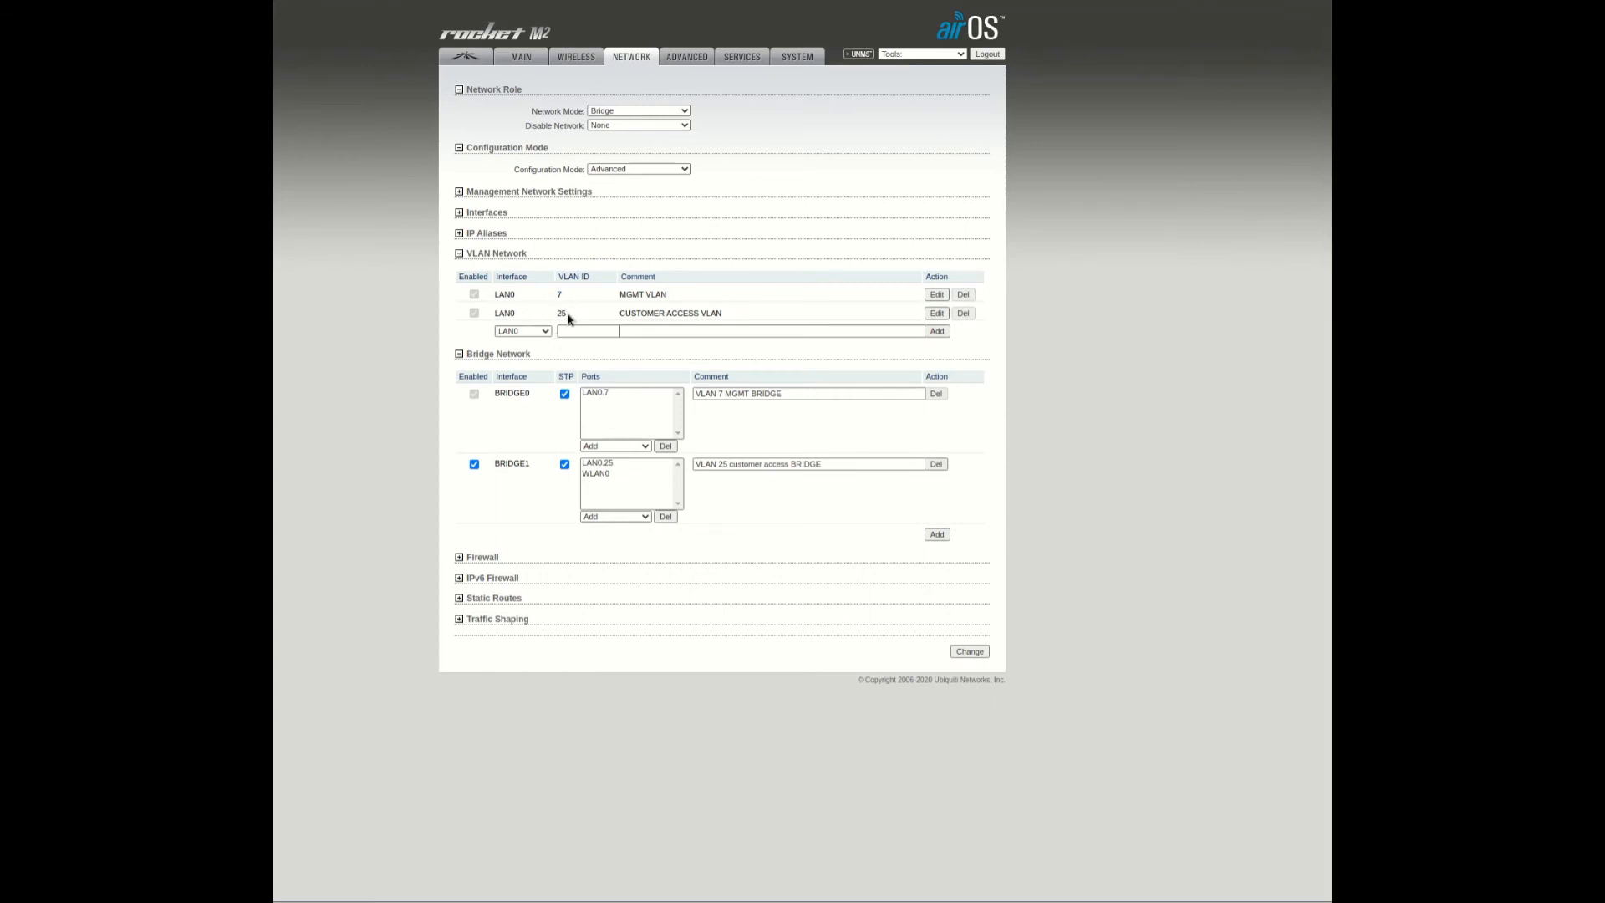
{"action": "double_click", "coordinate": [504, 292]}
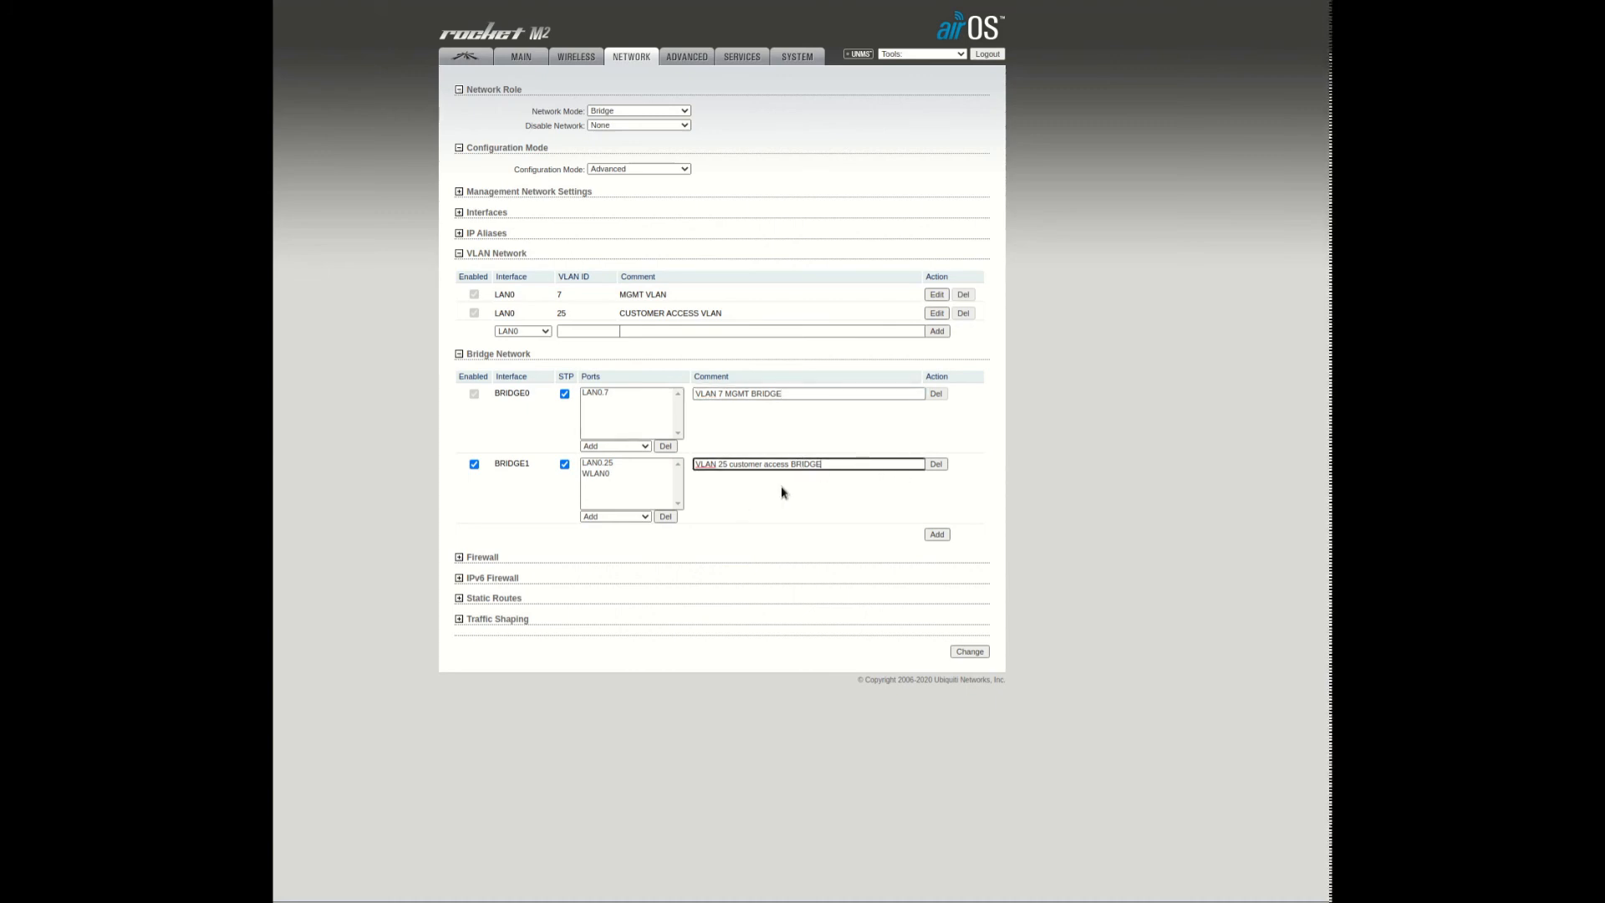
{"action": "mouse_move", "coordinate": [548, 507]}
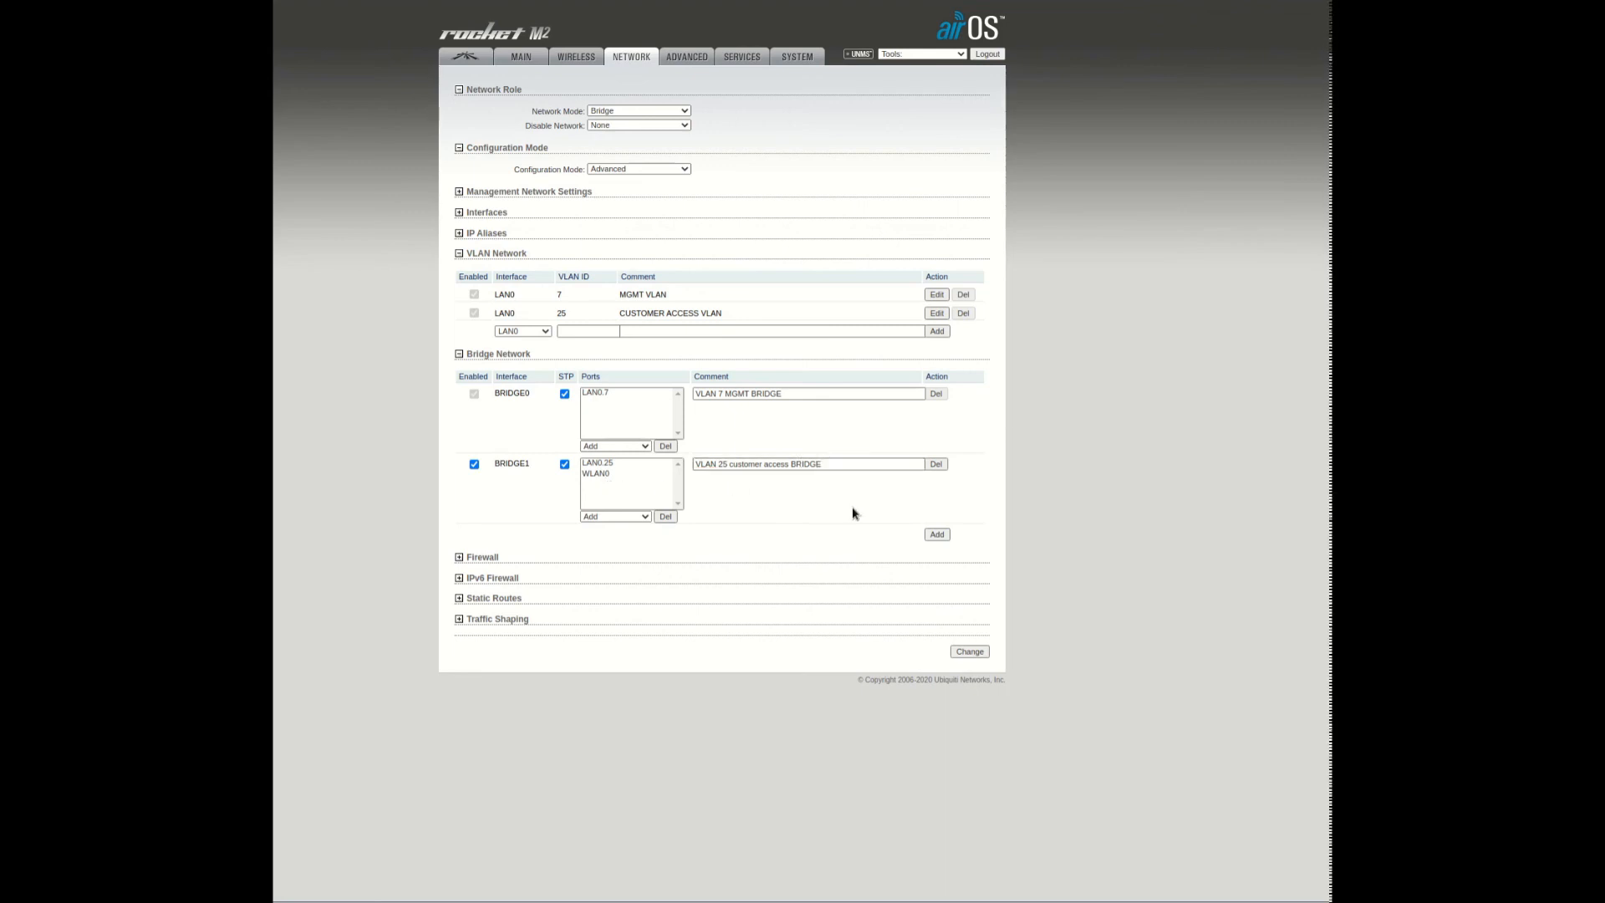
Show Management Network Settings: BRIDGE0 via DHCP with fallback IP 192.168.1.20.
{"action": "left_click", "coordinate": [458, 190]}
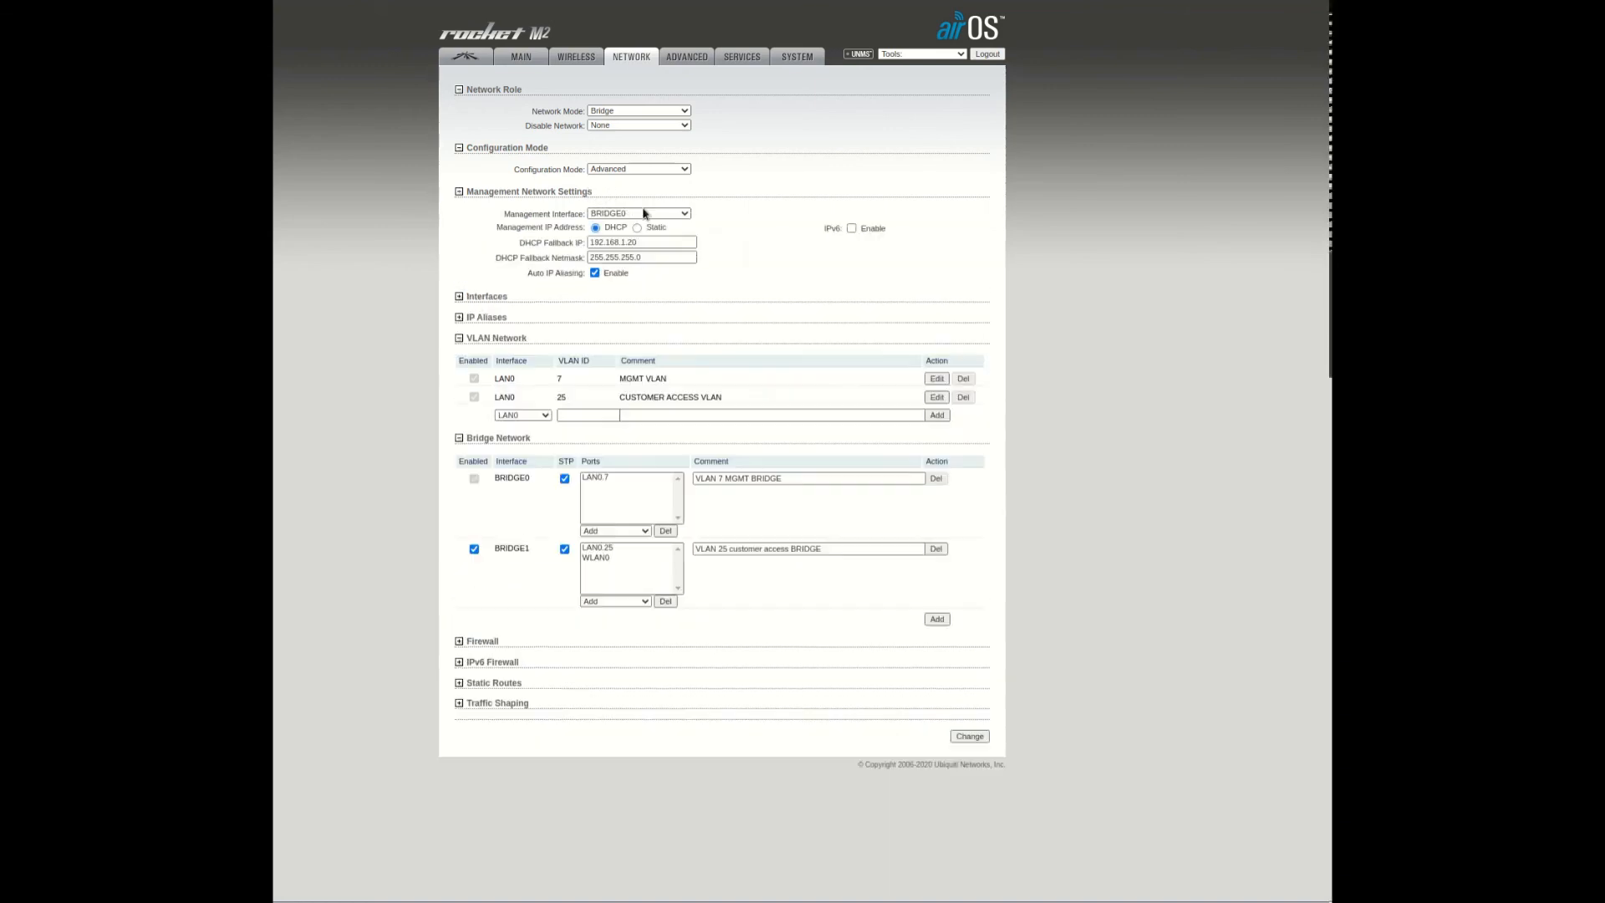